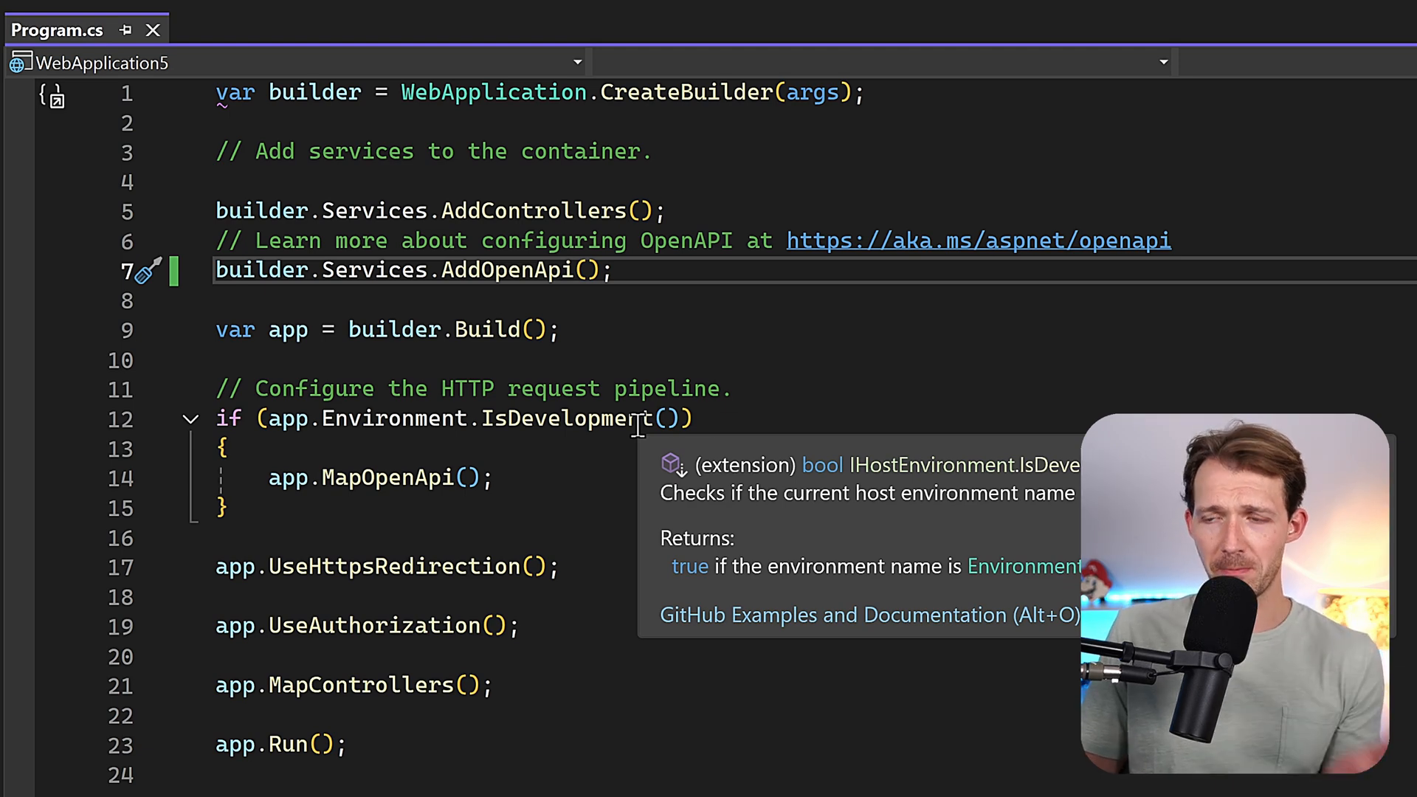
mouse_move(829, 469)
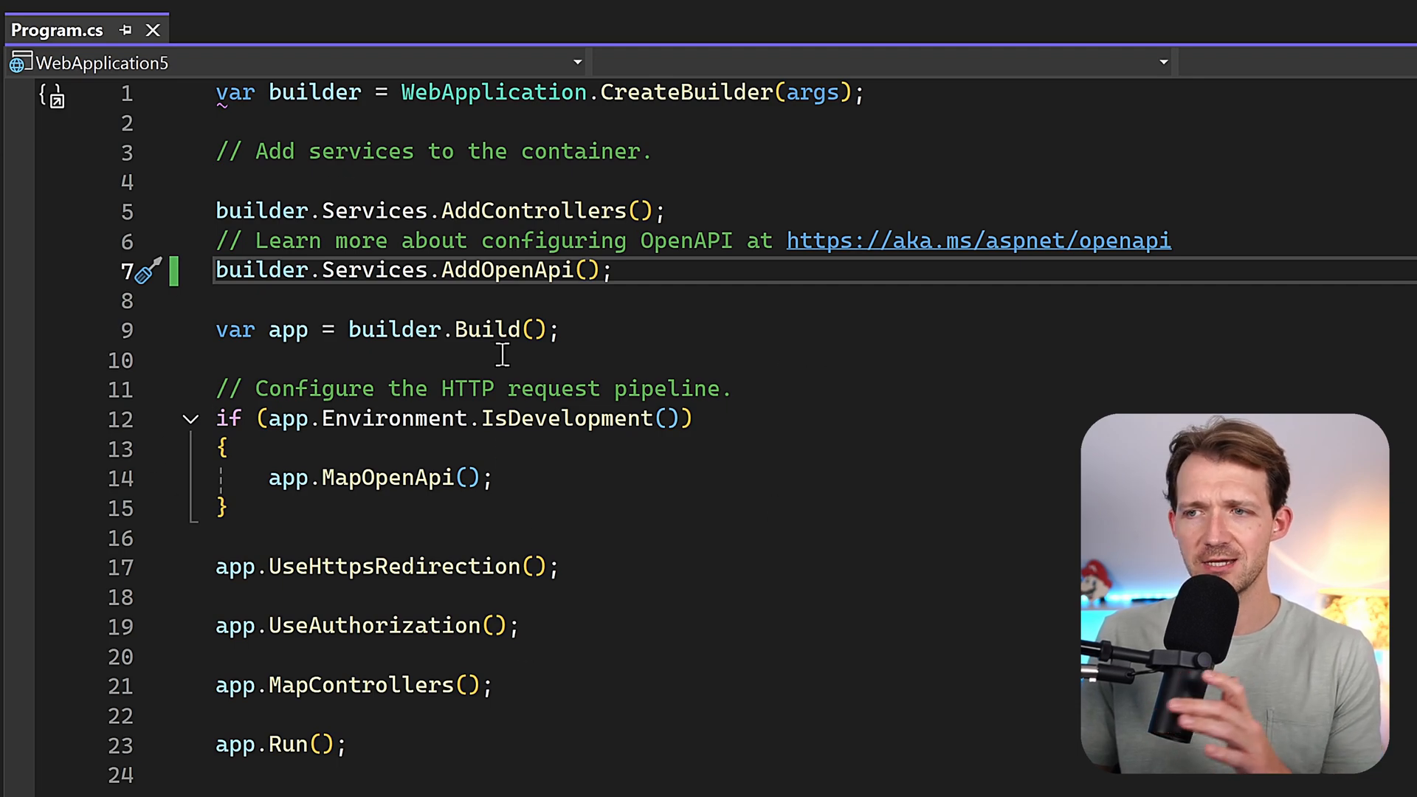
mouse_move(664, 350)
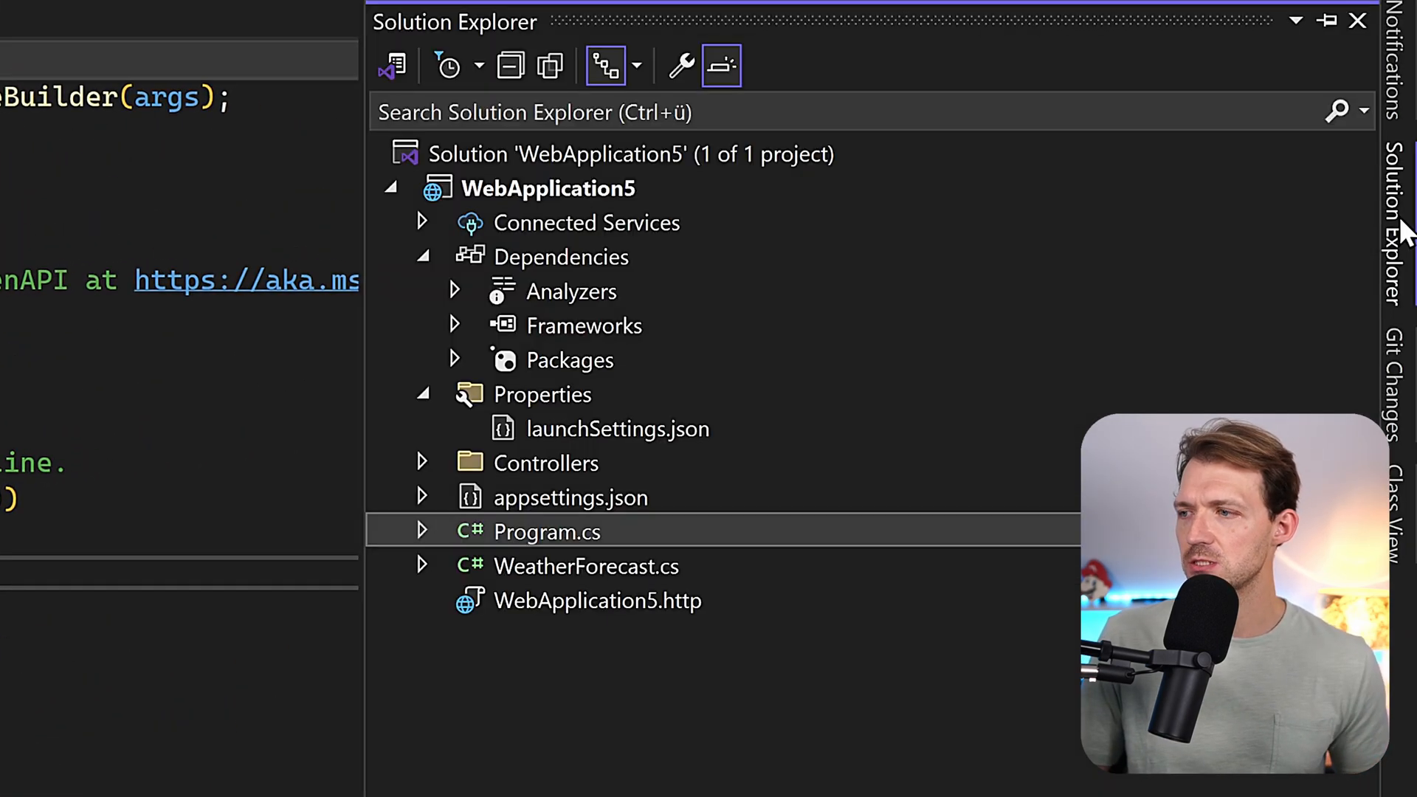
mouse_move(537, 579)
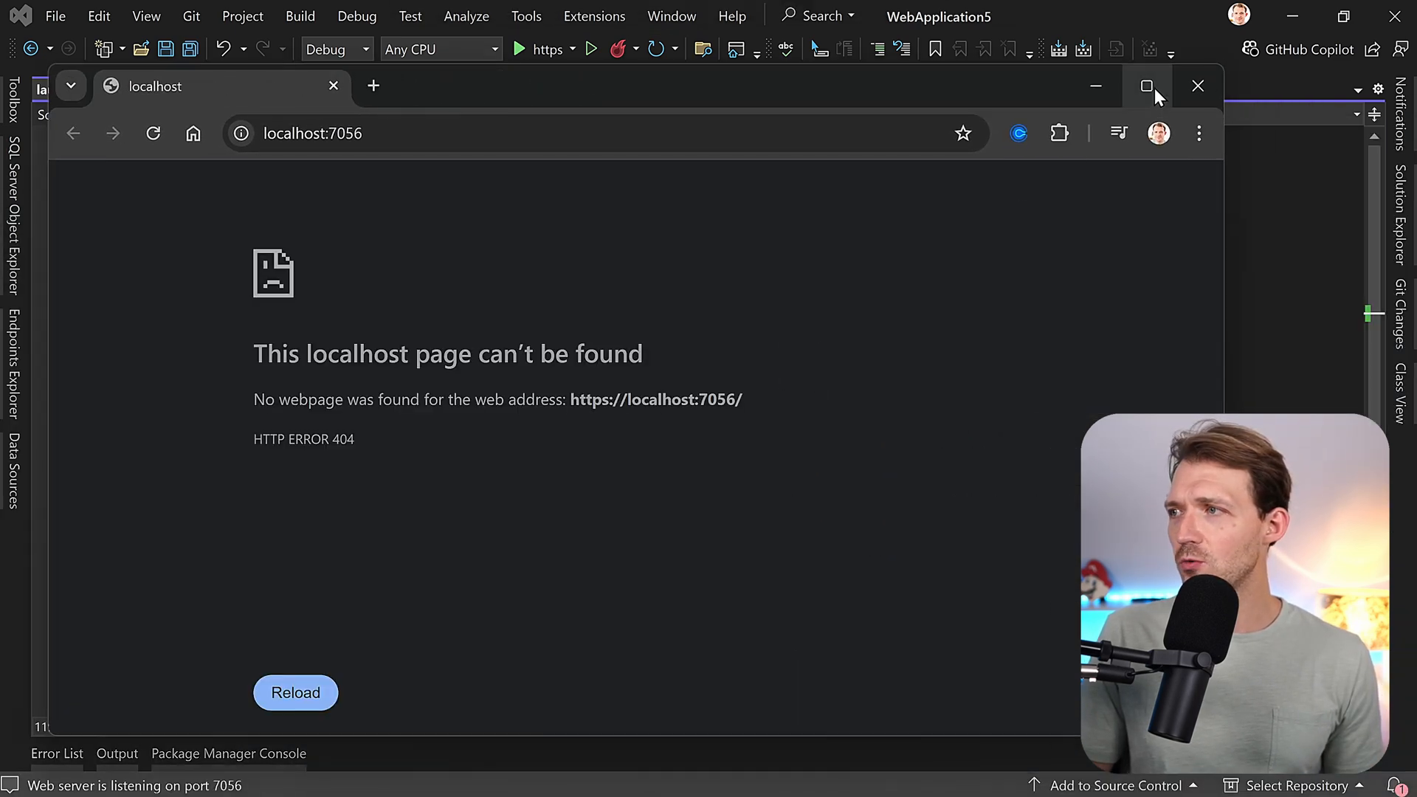
Maximize Chrome and scroll through the OpenAPI 3.0.1 JSON showing GET /WeatherForecast and its schema.
left_click(1147, 85)
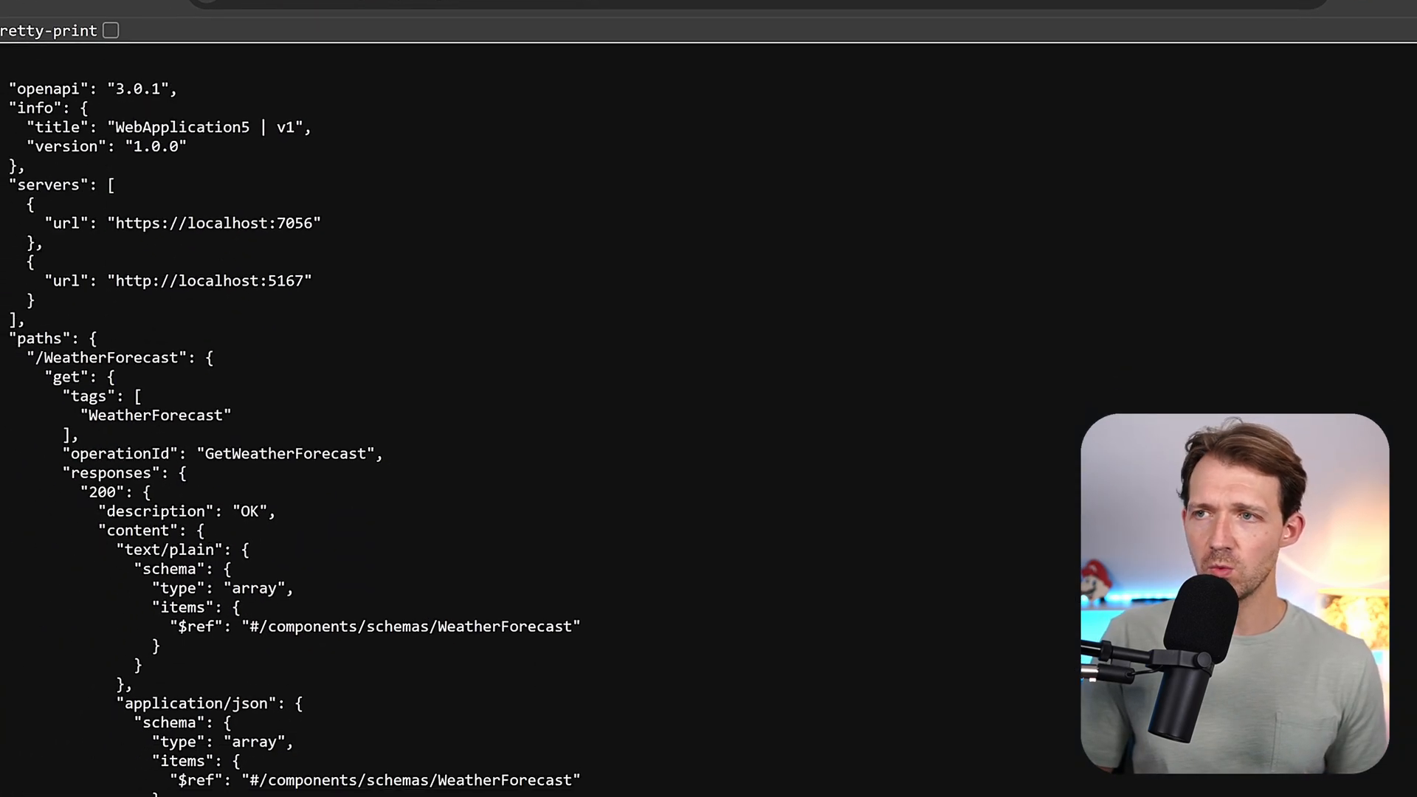
scroll("down", 3)
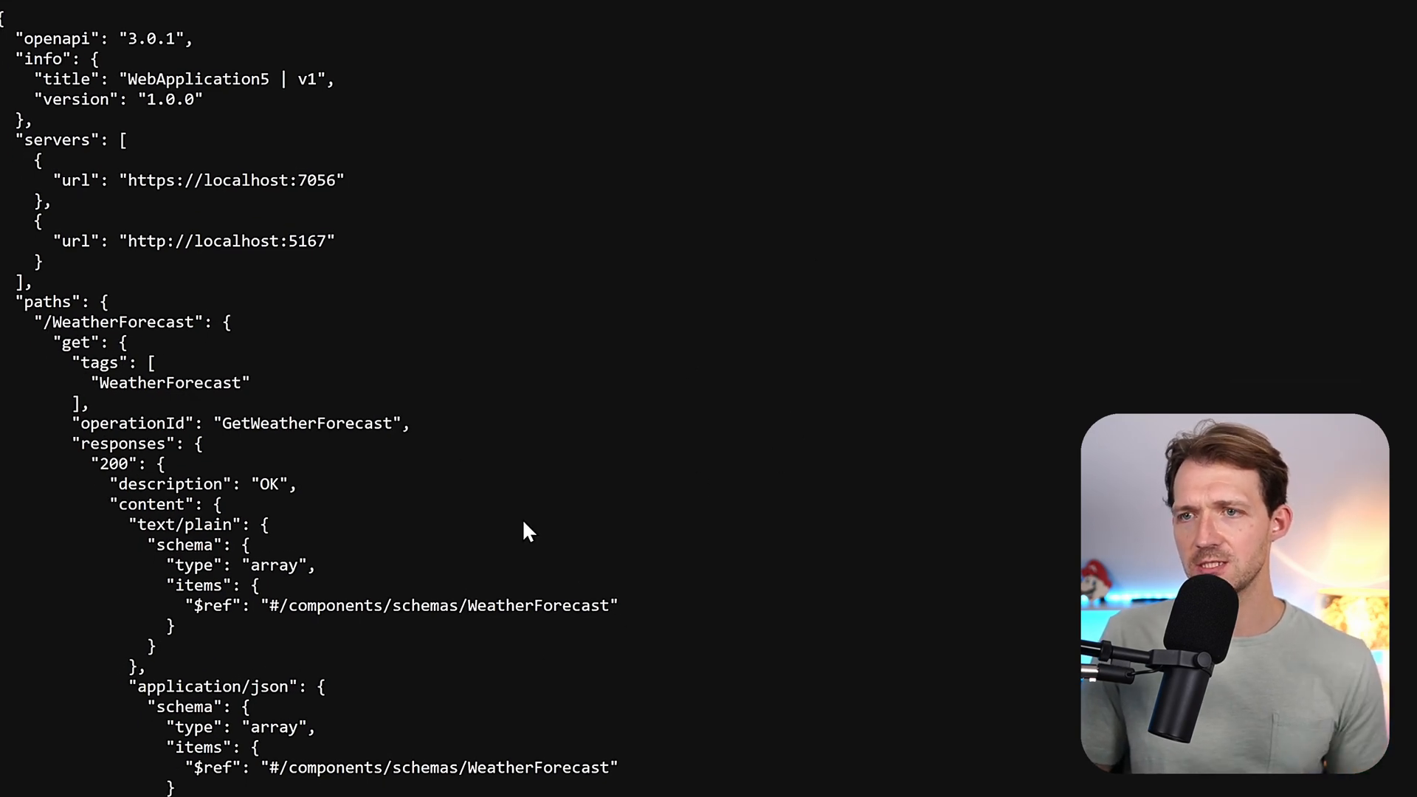
scroll("down", 3)
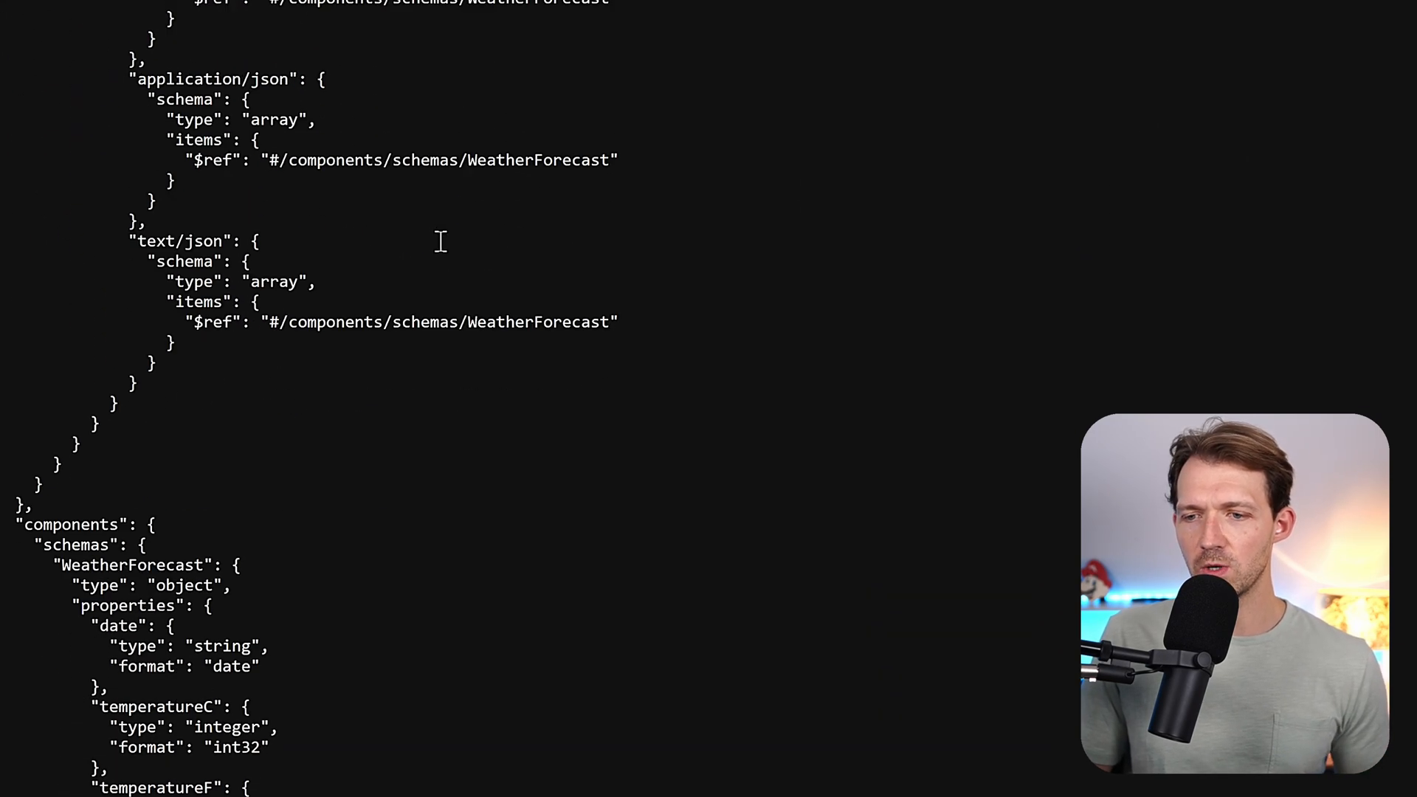
scroll("down", 3)
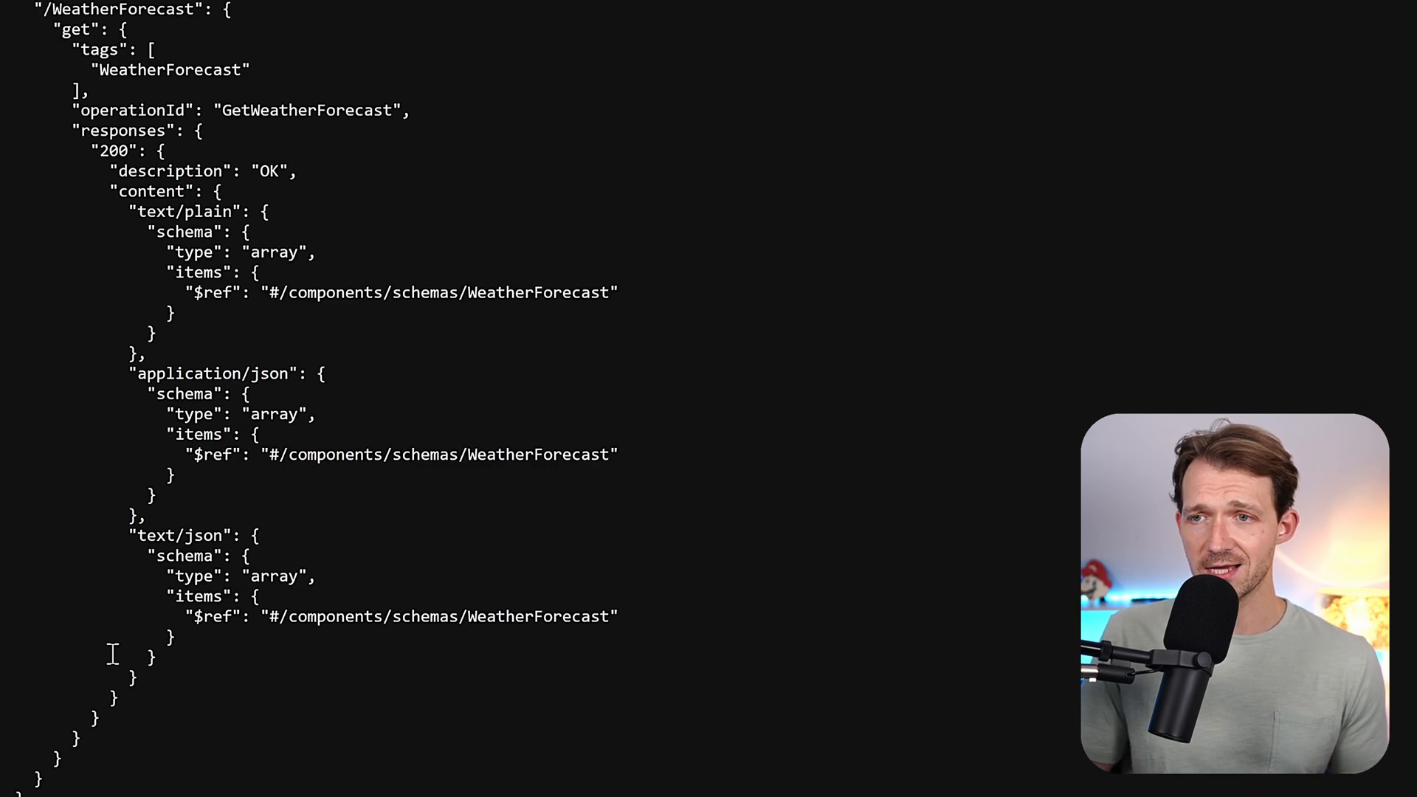
scroll("up", 3)
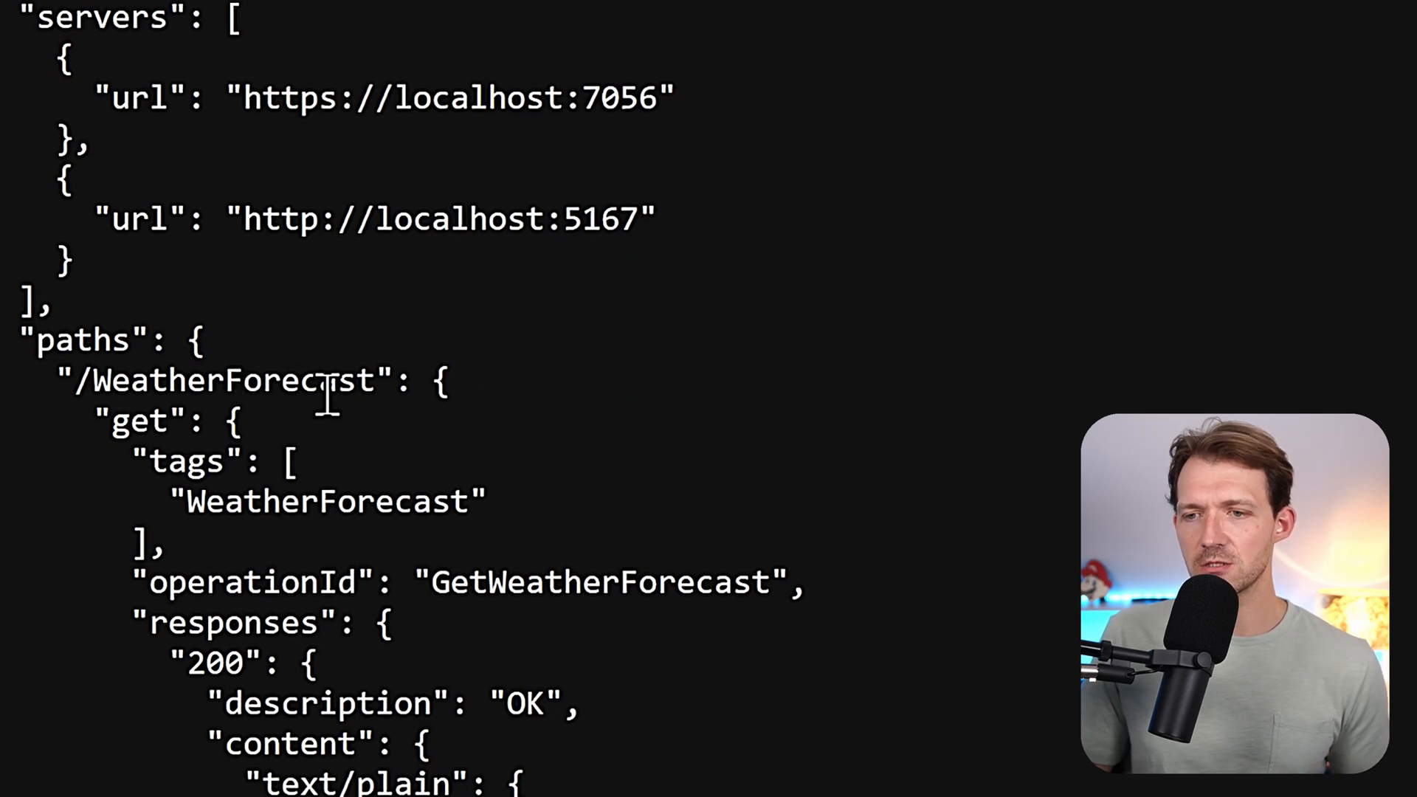
Open WeatherForecastController.cs from Controllers and prefix its Route attribute with api/.
double_click(153, 421)
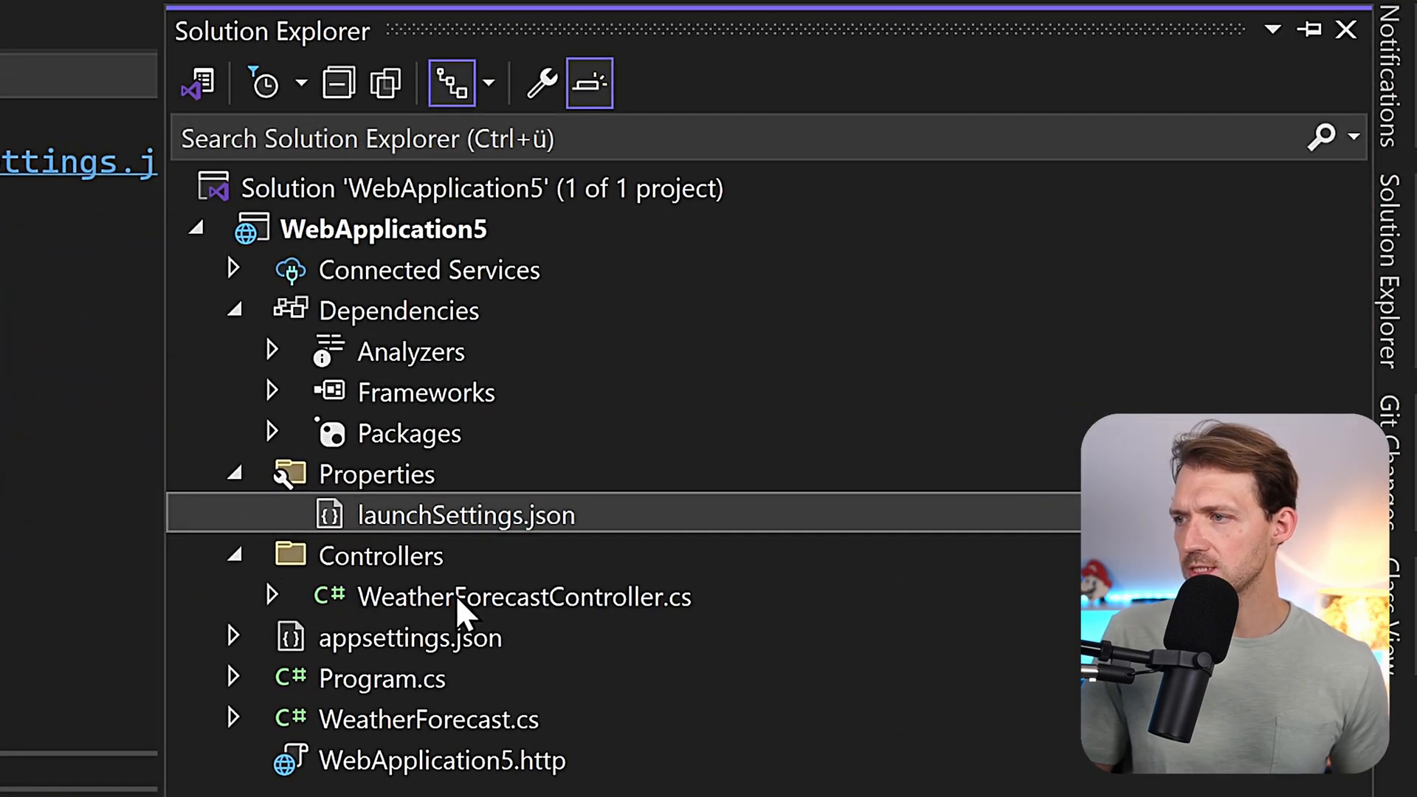
double_click(524, 596)
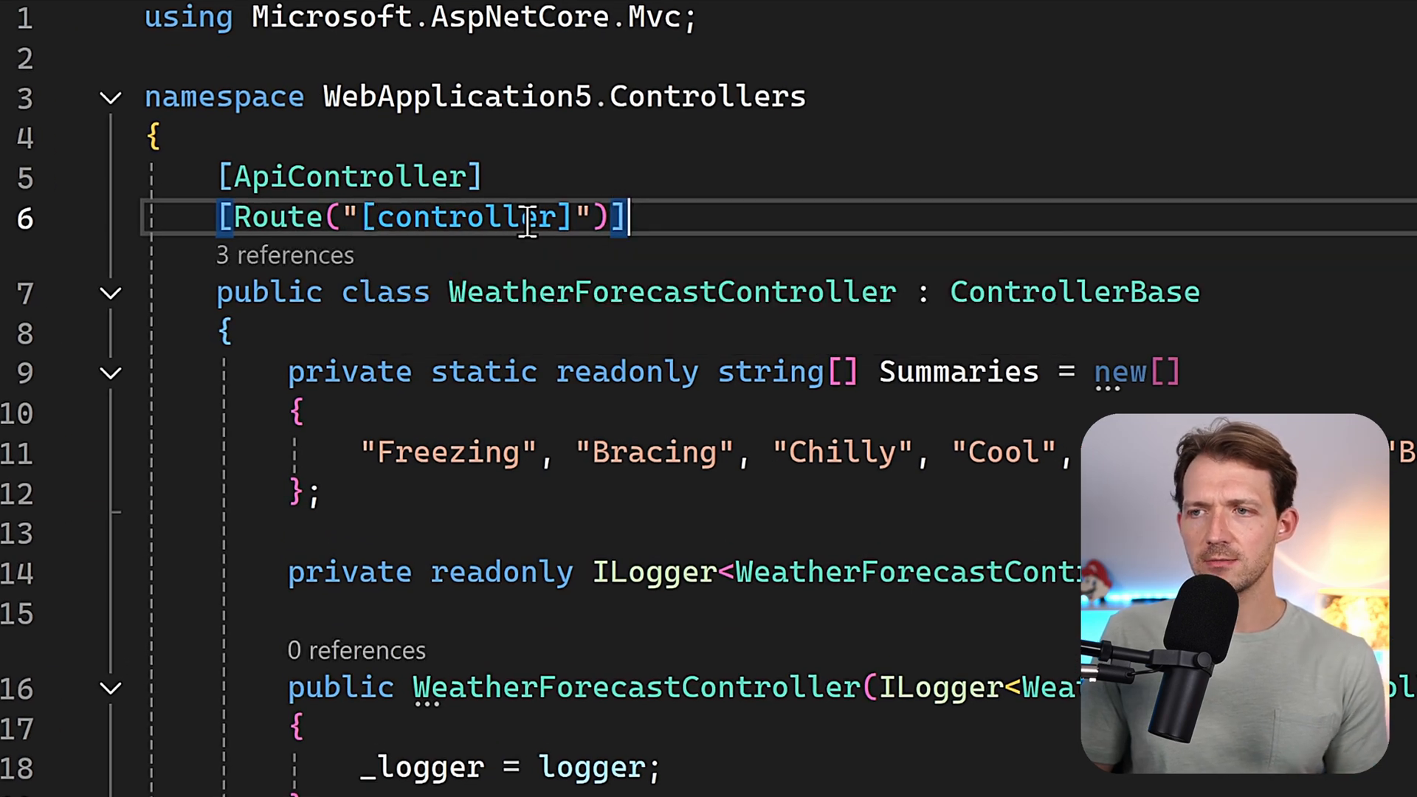
mouse_move(592, 217)
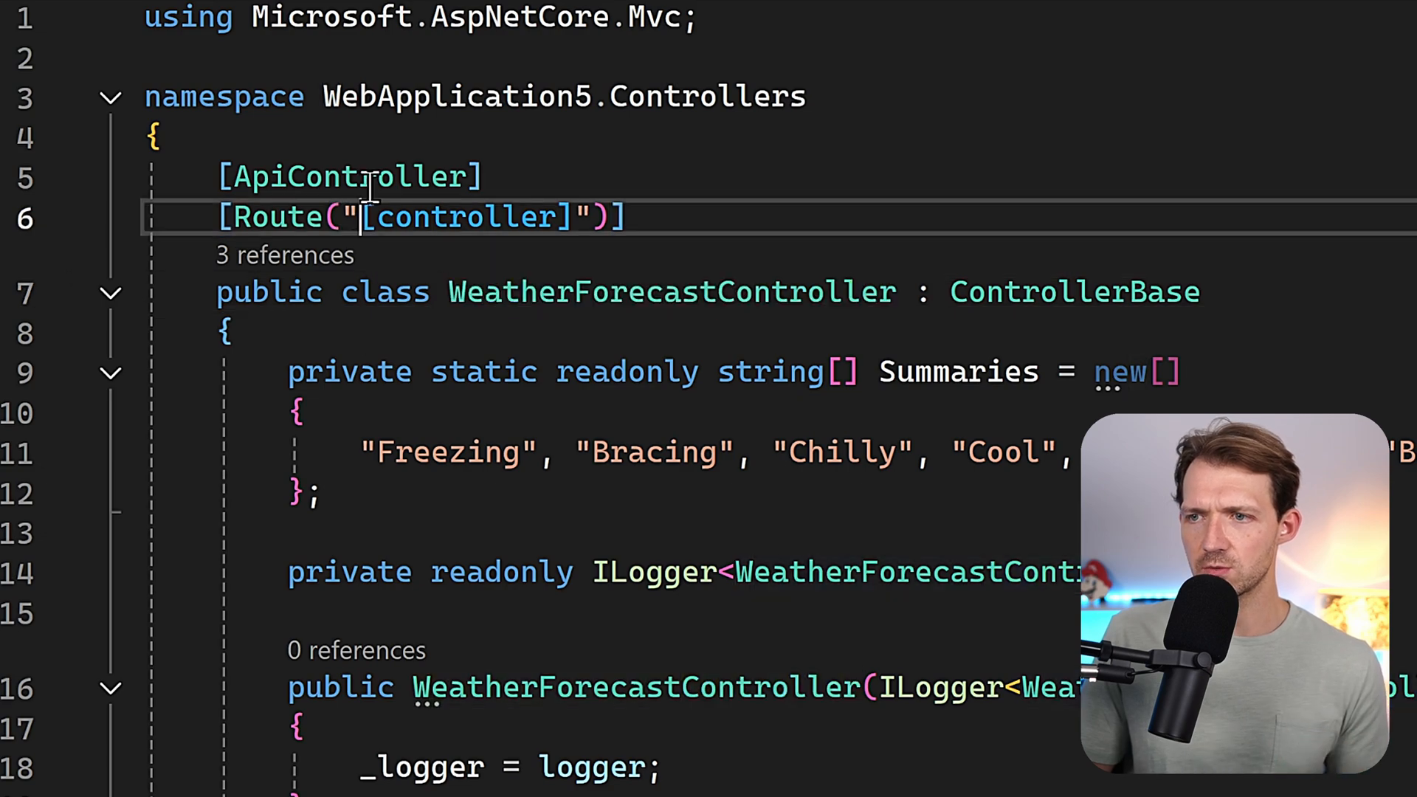
type("api/")
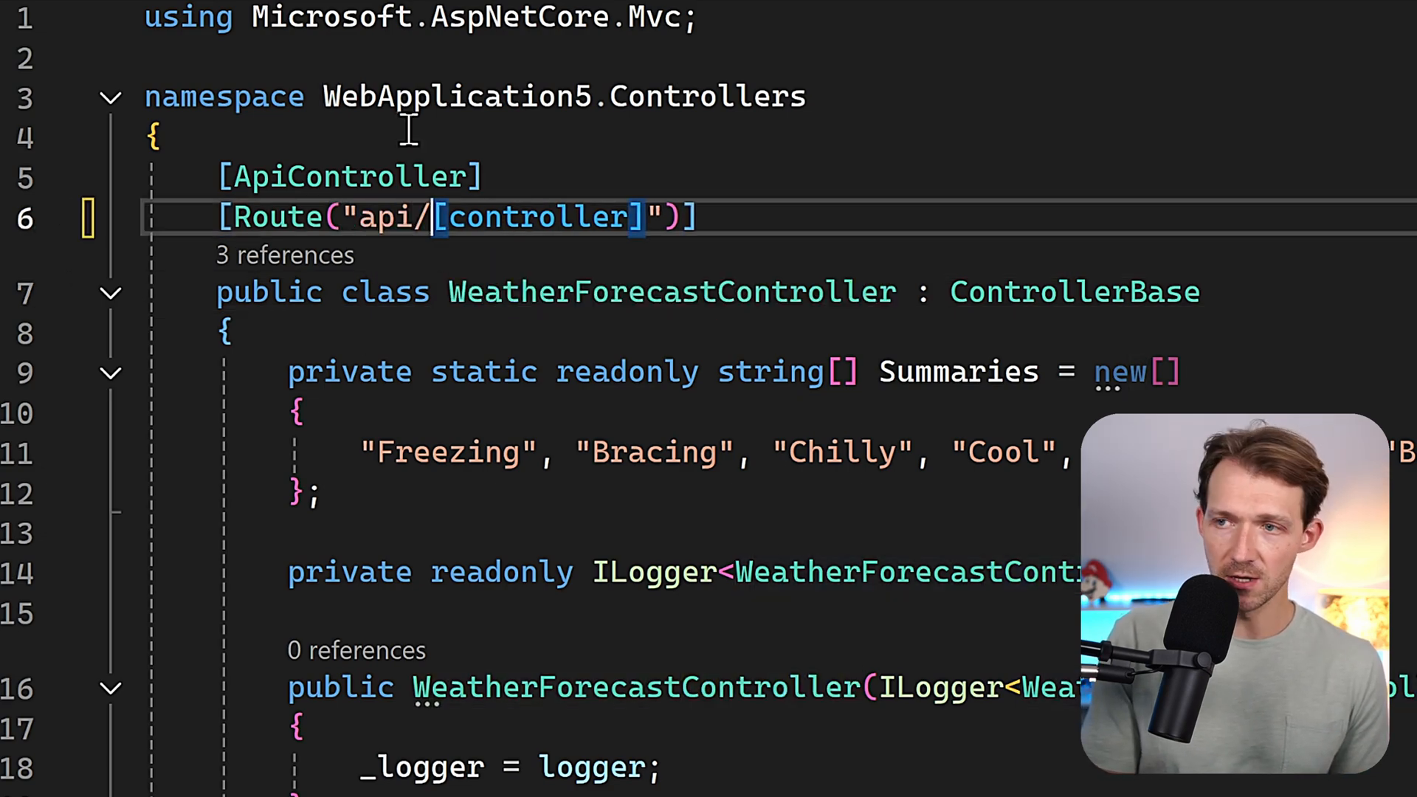
left_click(968, 68)
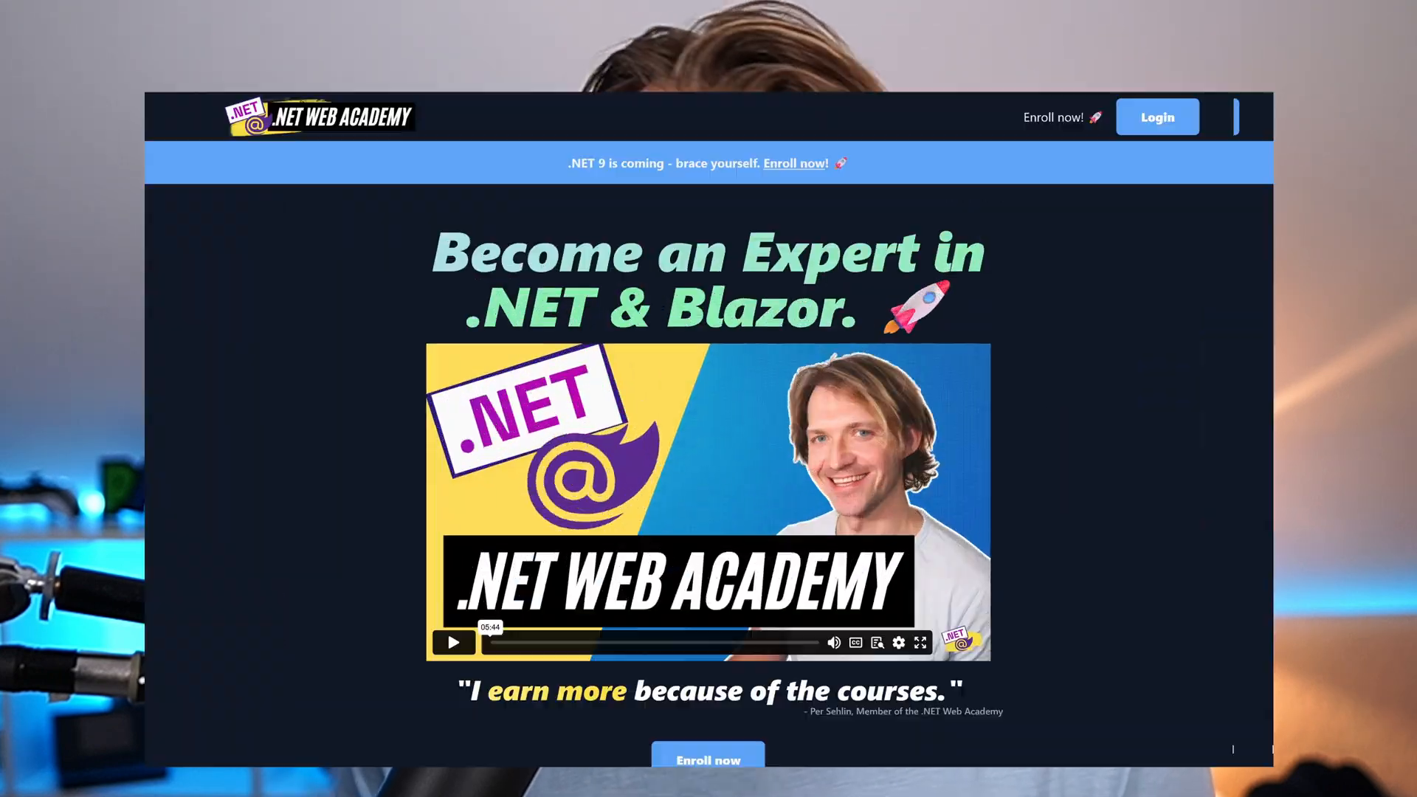
scroll("down", 3)
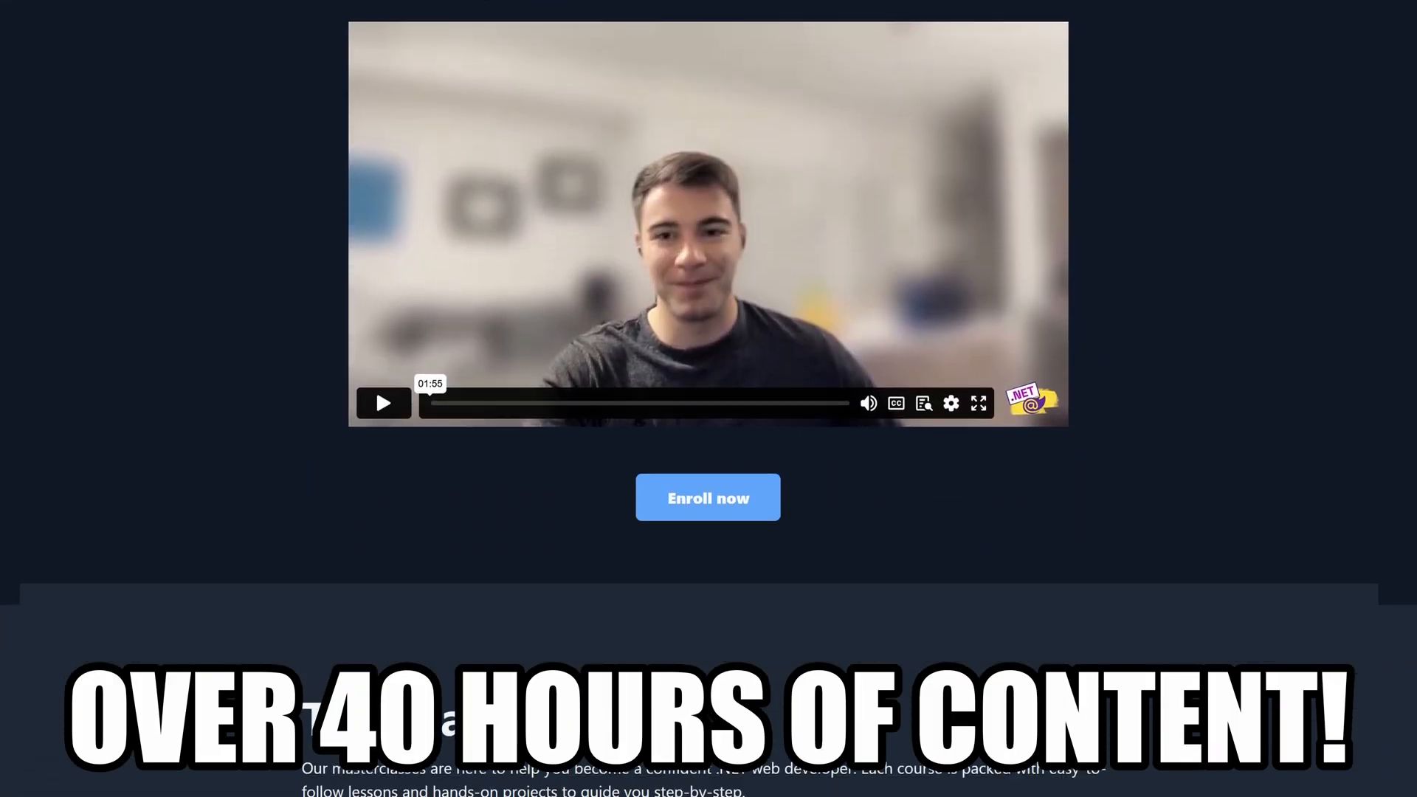
scroll("down", 3)
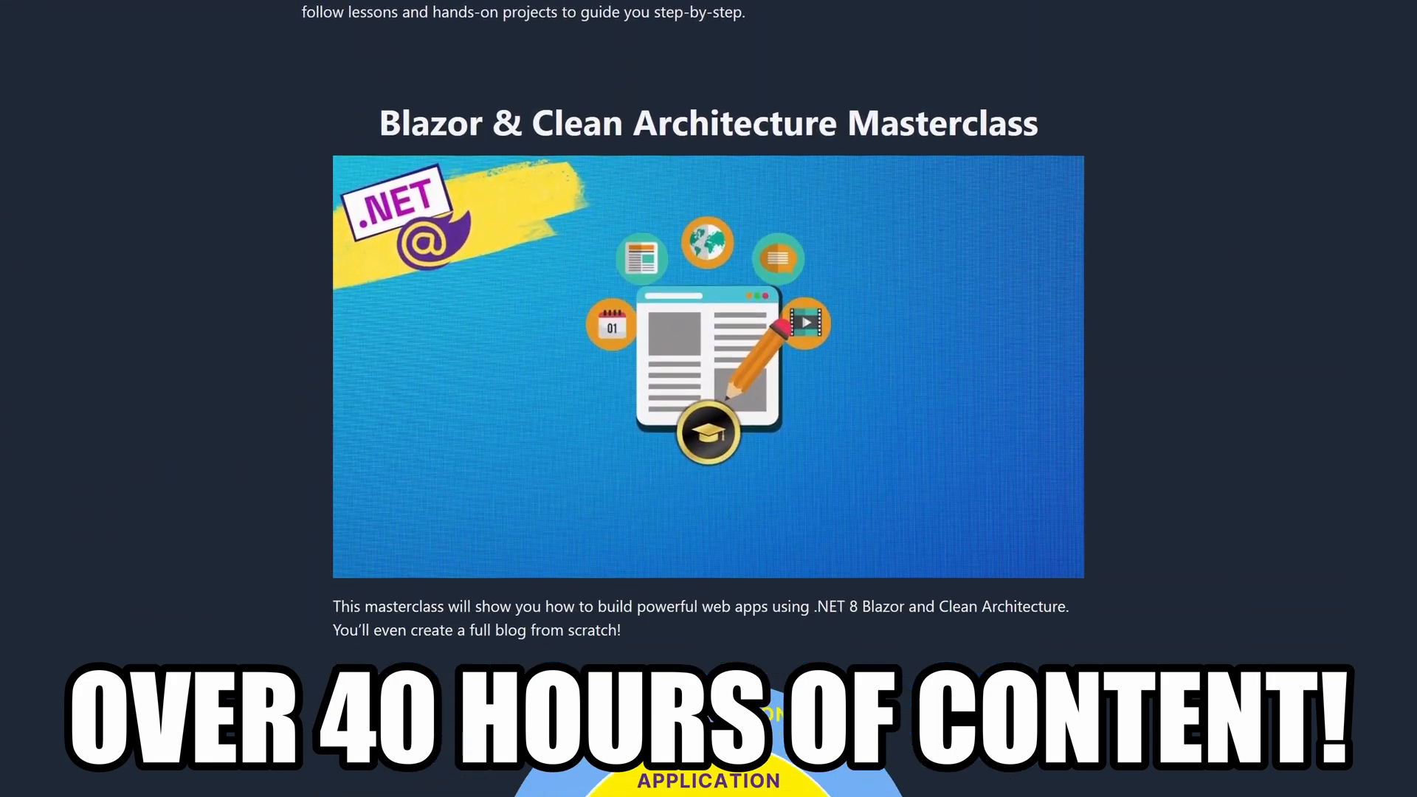
scroll("down", 3)
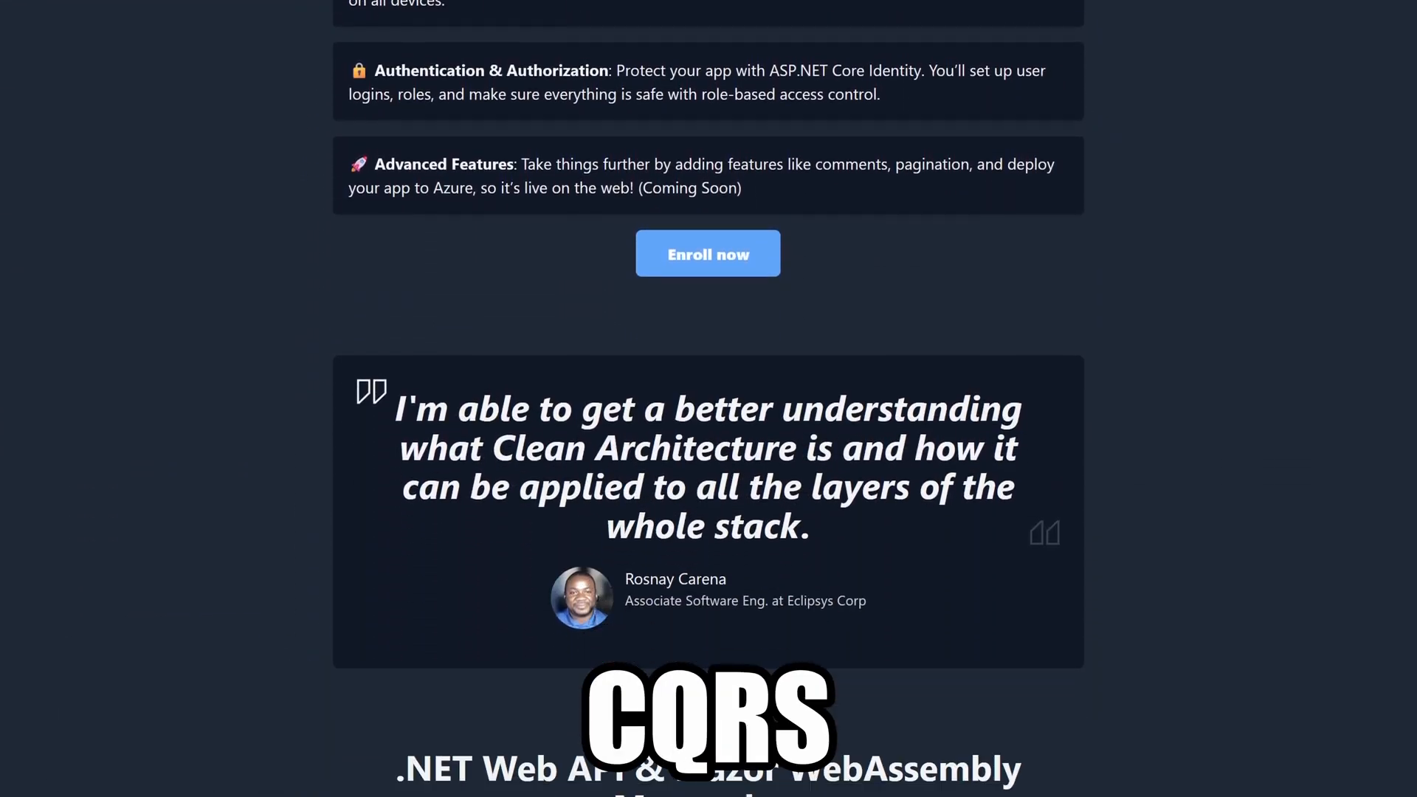
scroll("down", 3)
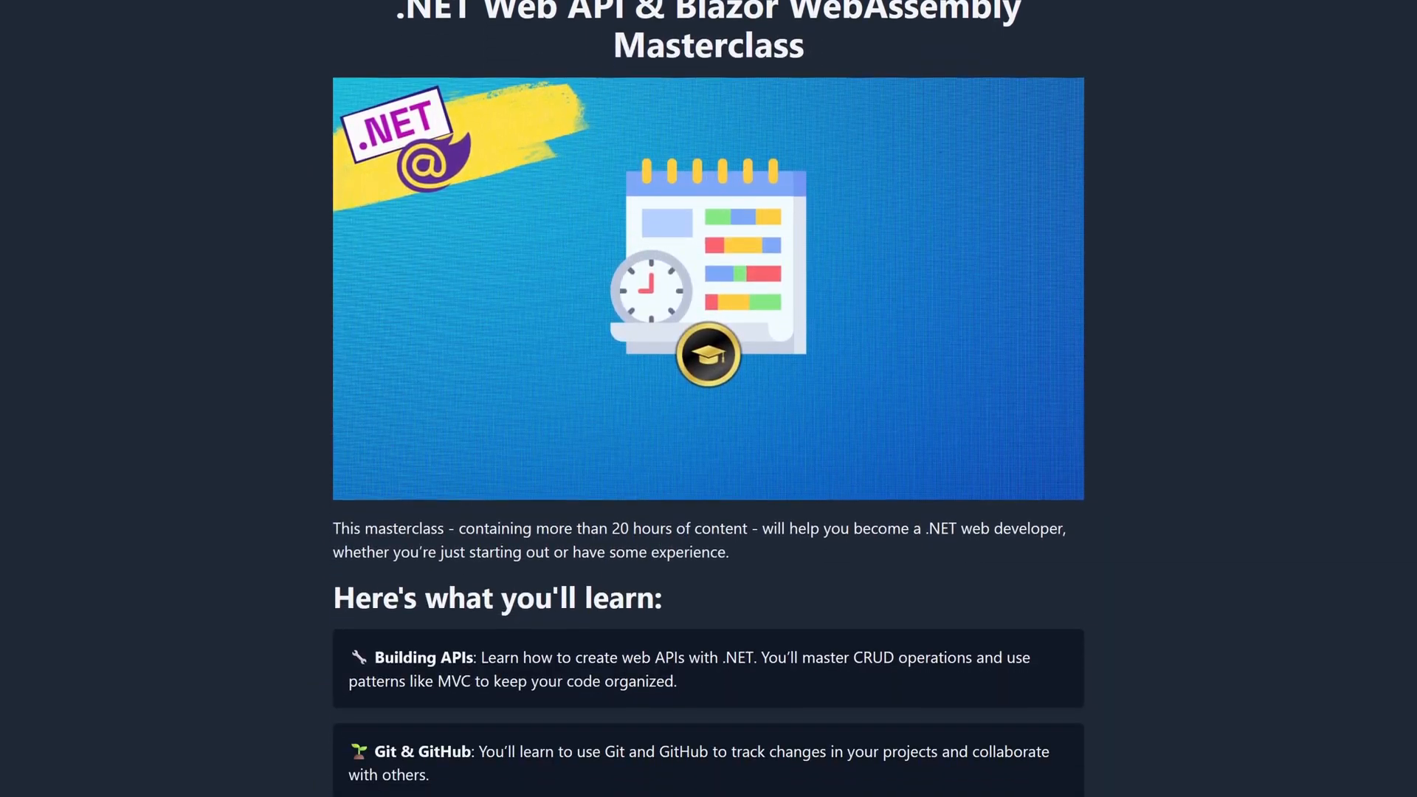
scroll("down", 3)
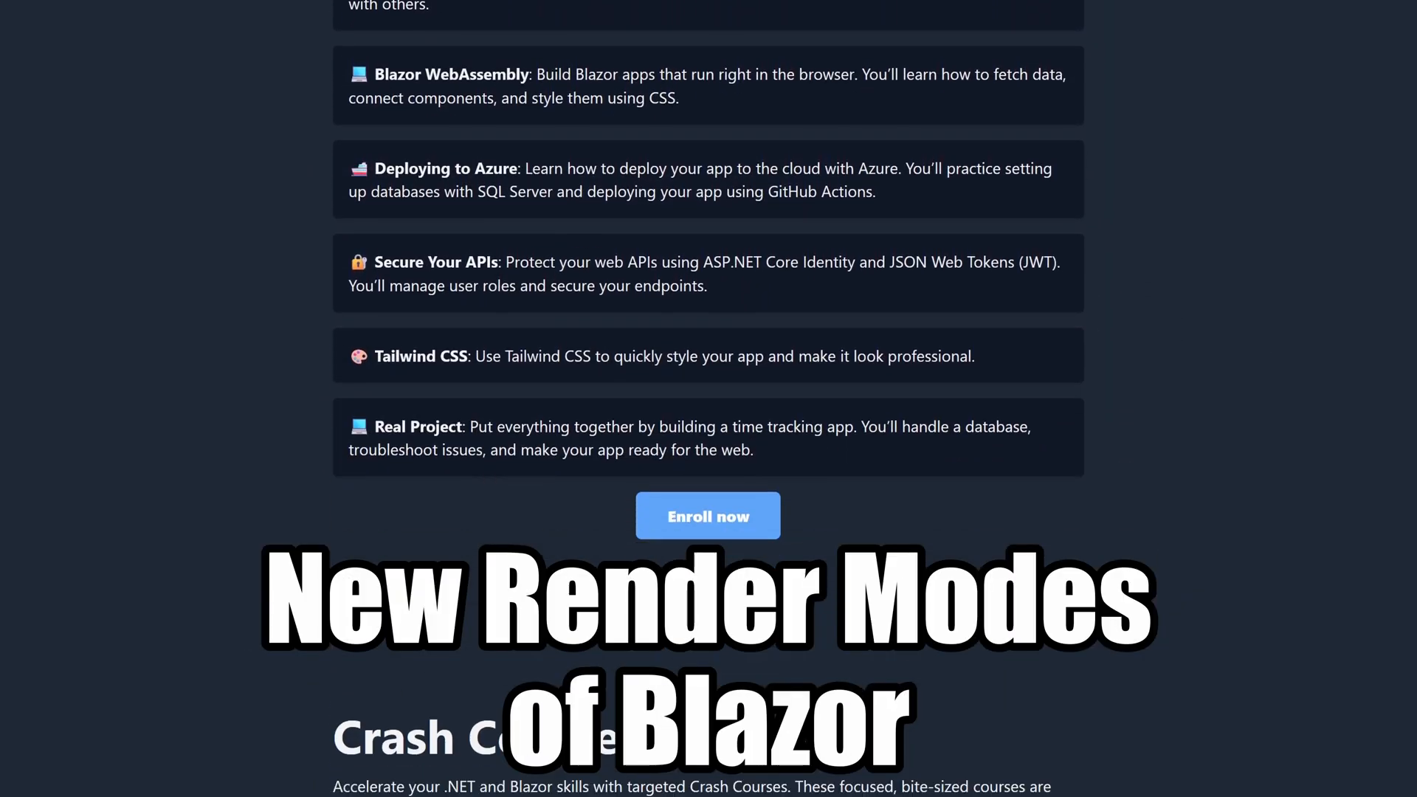
scroll("down", 3)
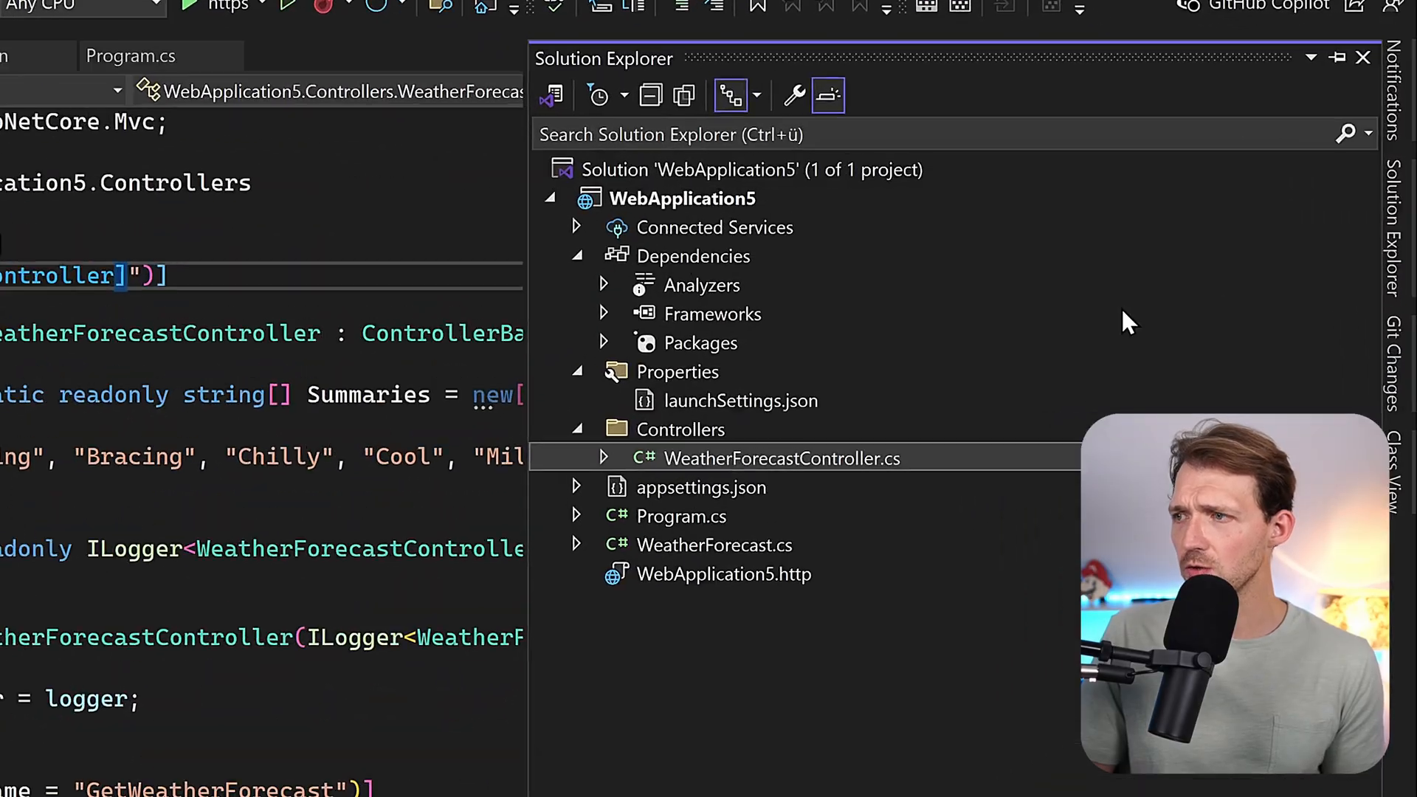
Install Swashbuckle.AspNetCore.SwaggerUI 7.0.0 via Manage NuGet Packages, searching 'swaggerui'.
right_click(681, 200)
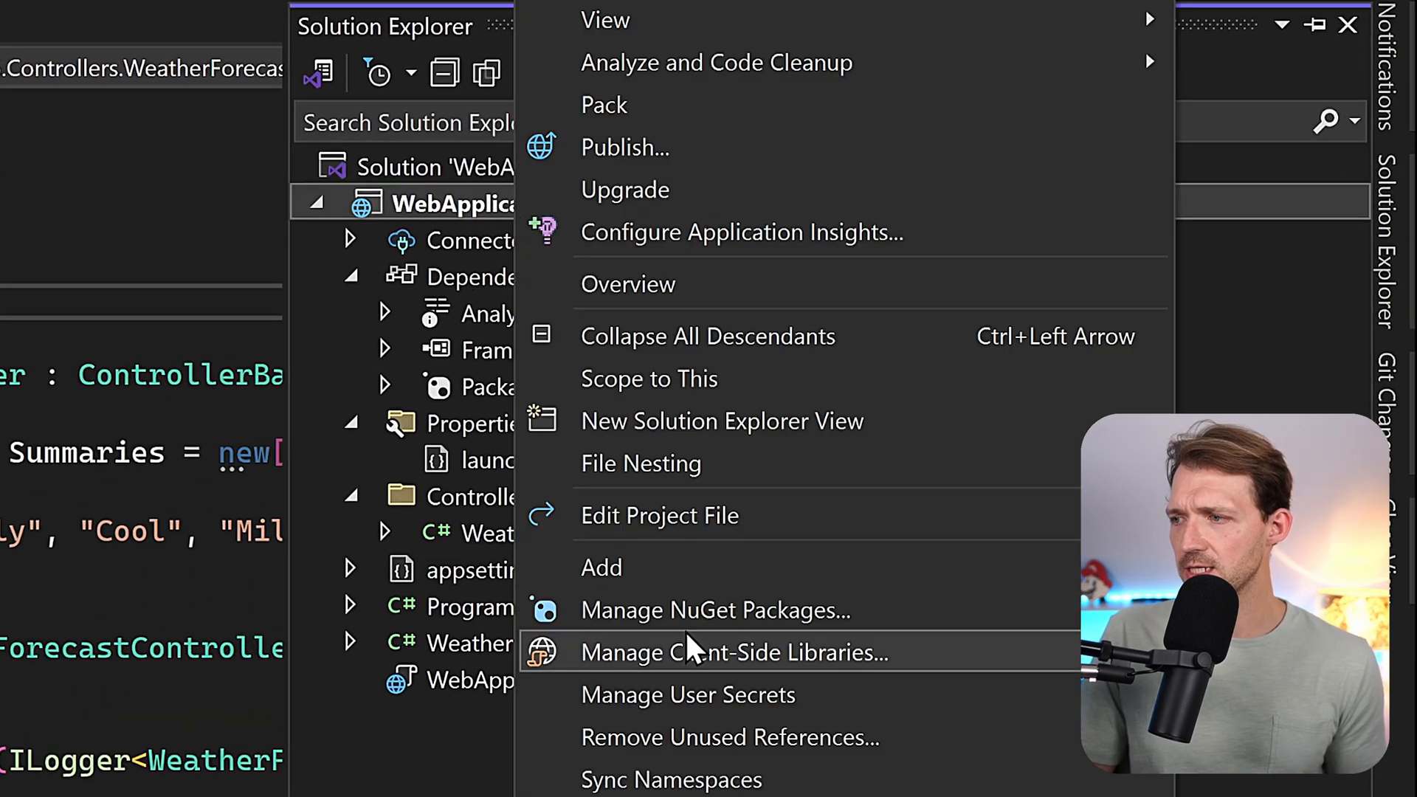
left_click(714, 610)
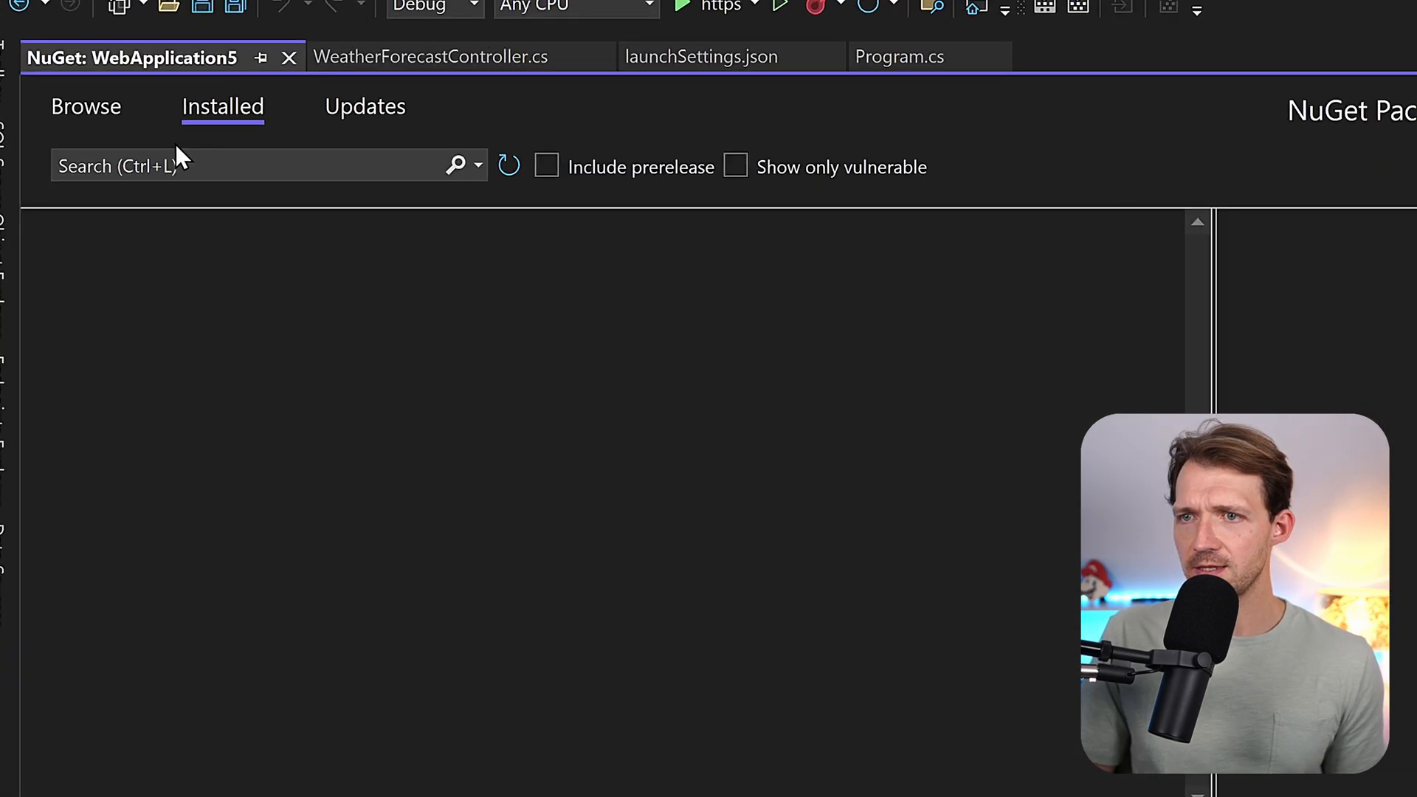
left_click(86, 106)
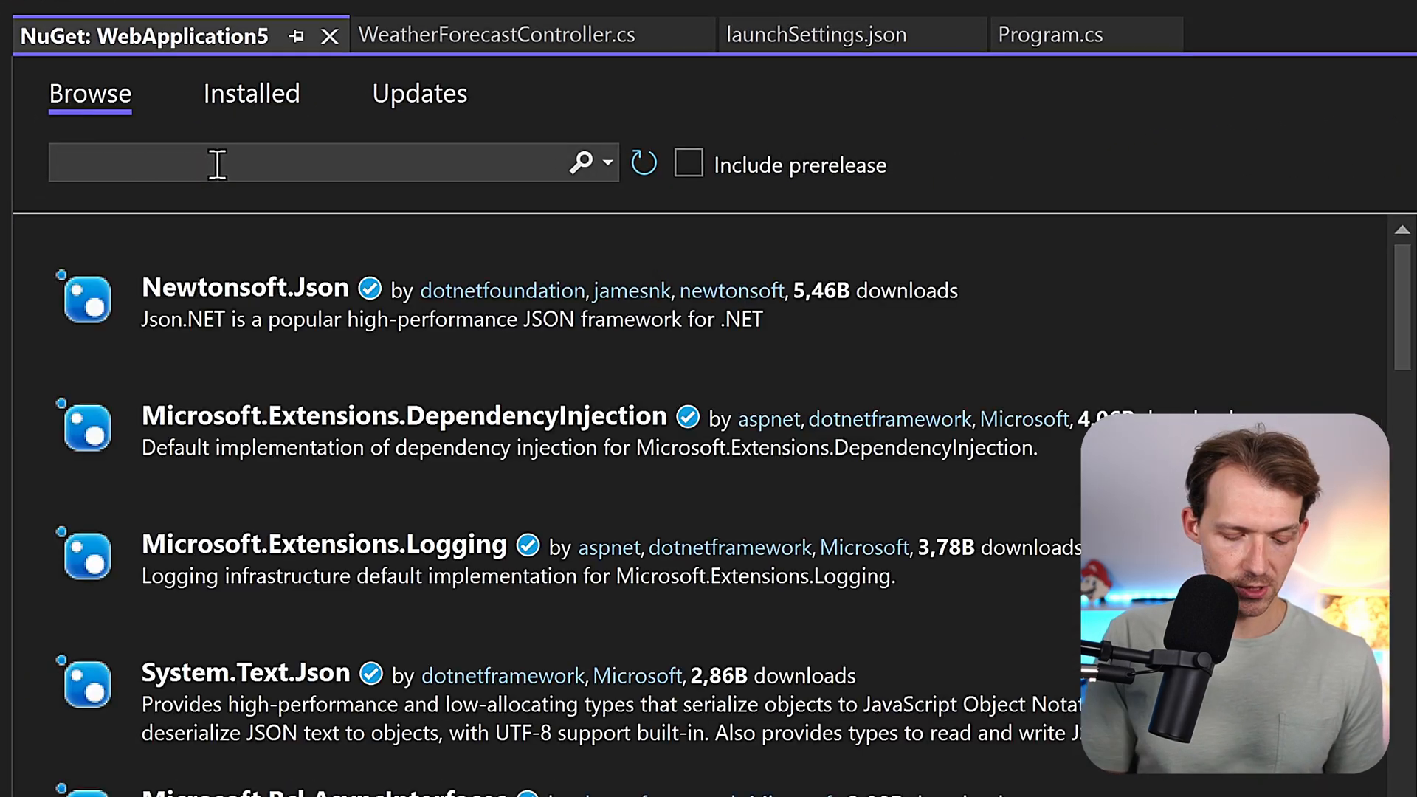
type("swaggerui")
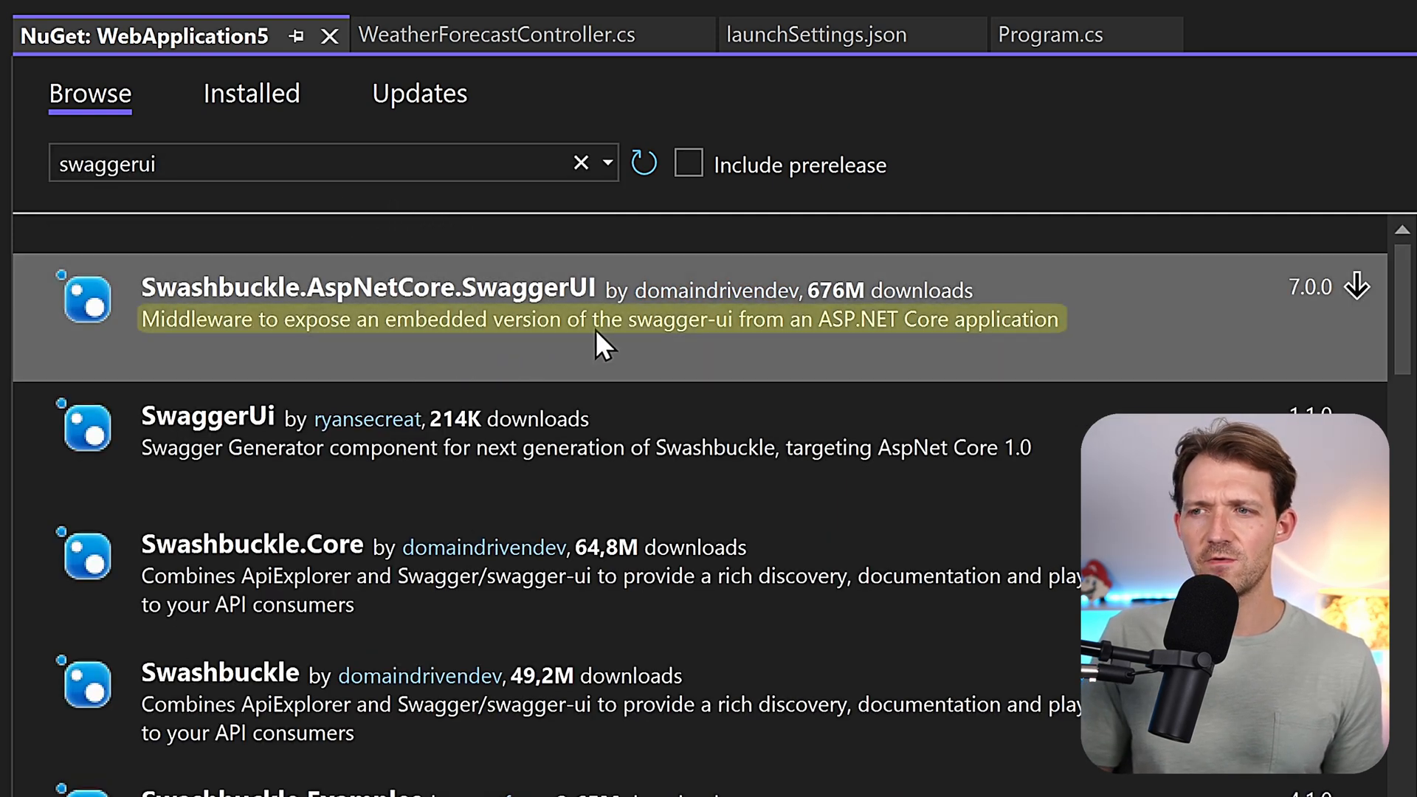
mouse_move(903, 339)
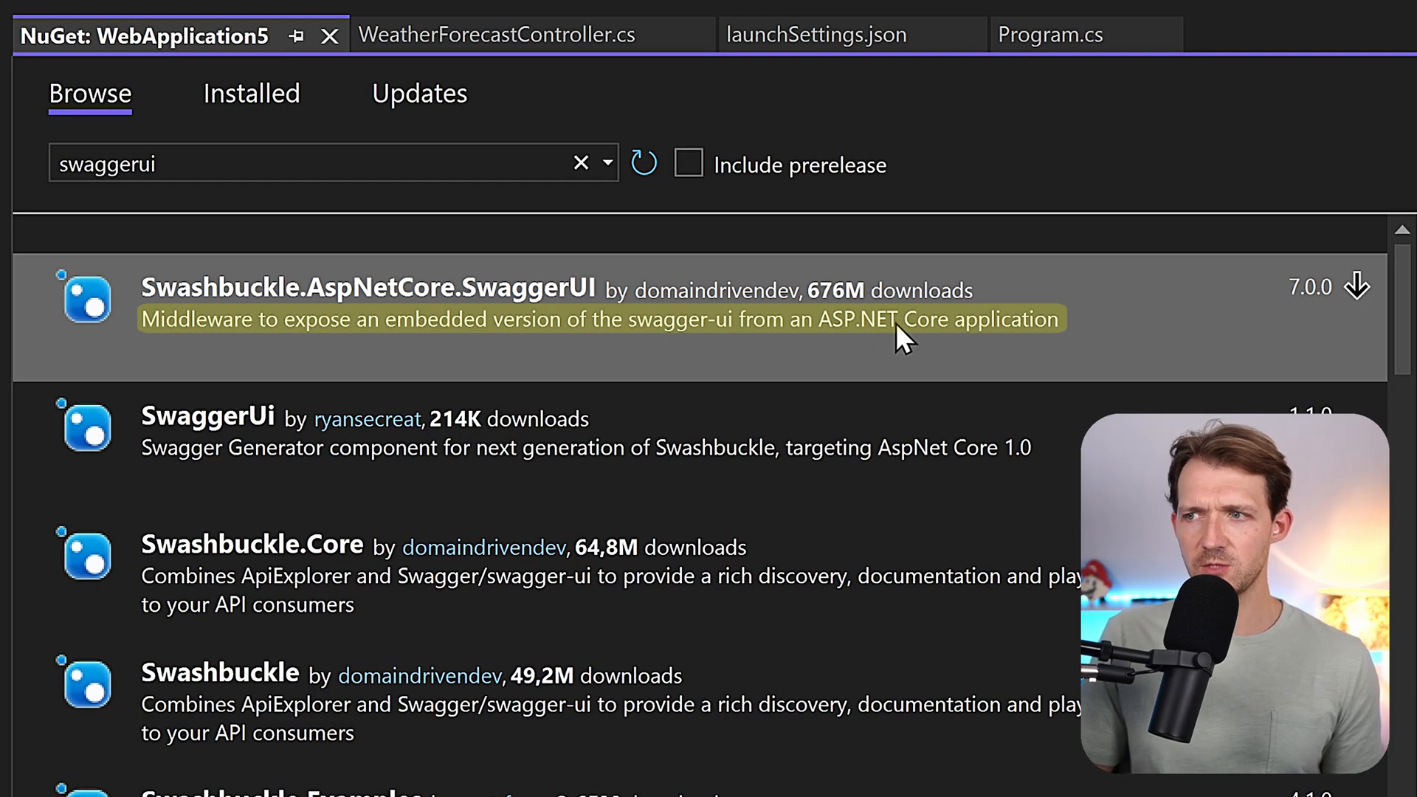
mouse_move(953, 349)
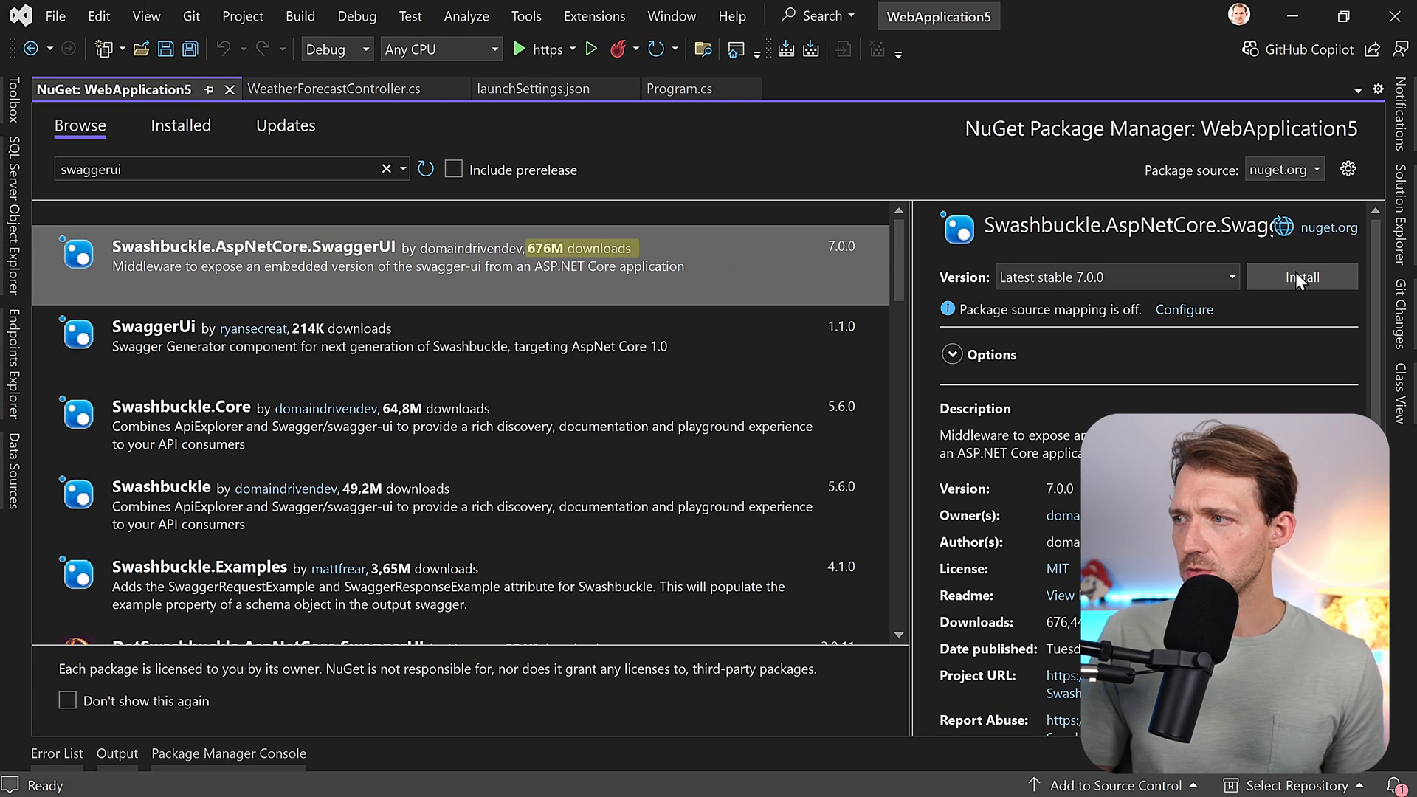
left_click(1299, 276)
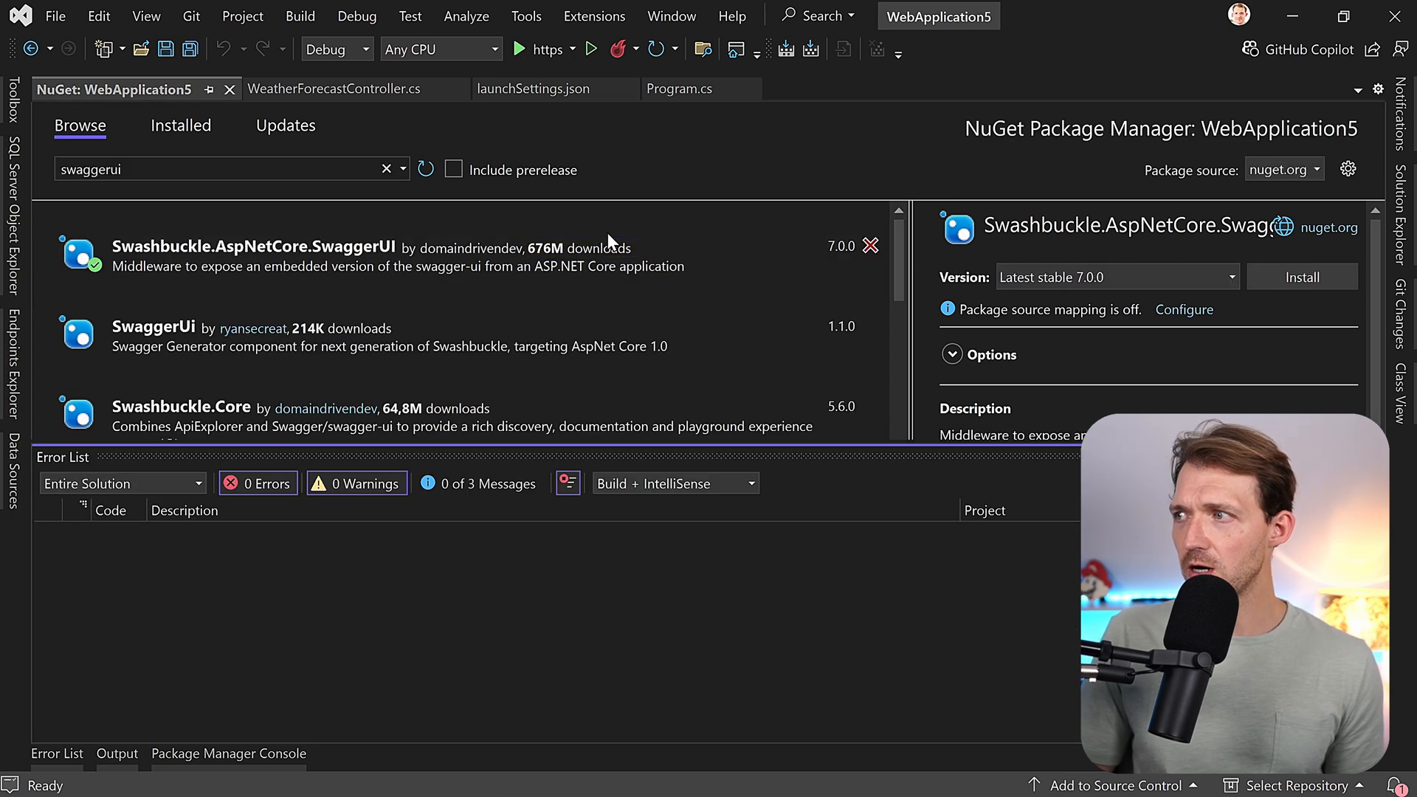
left_click(1302, 276)
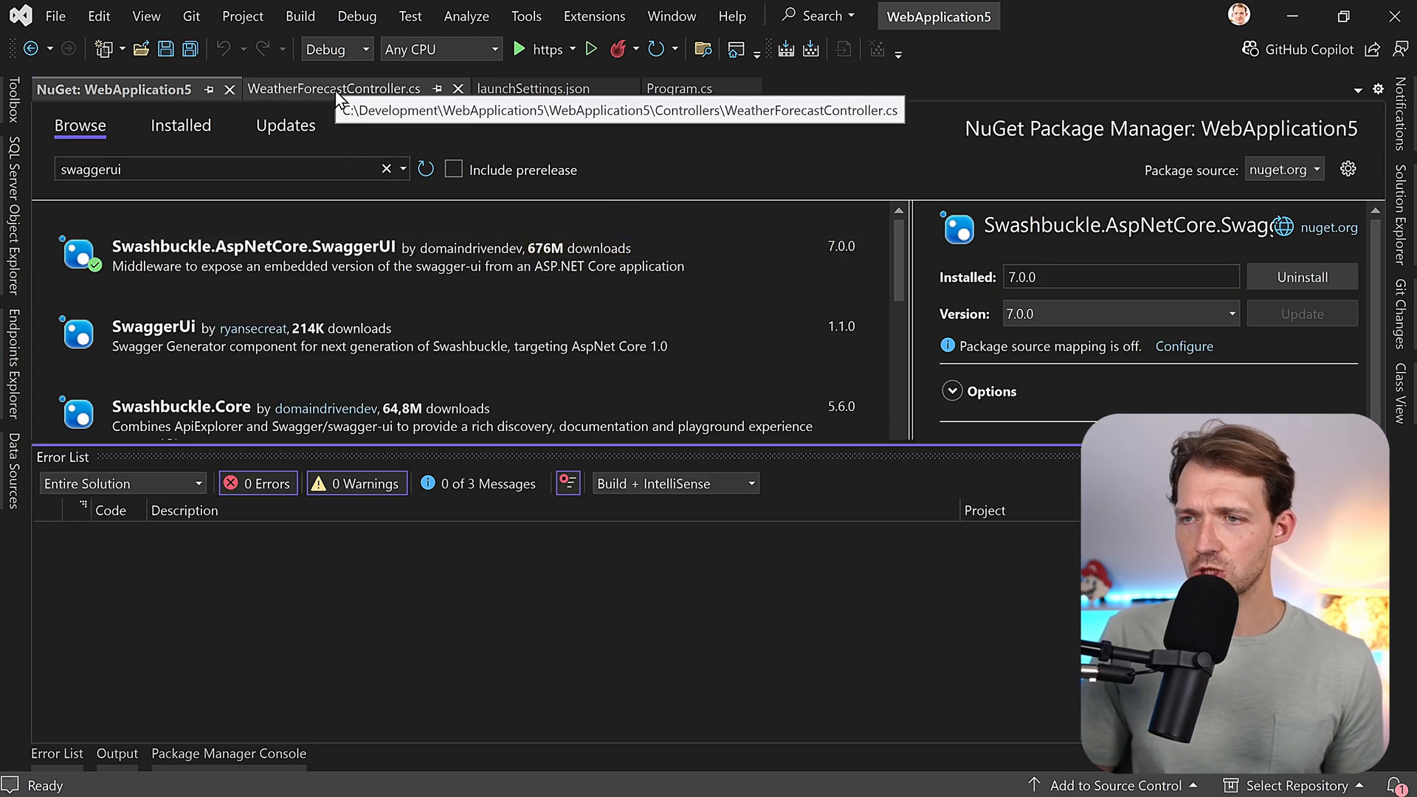
Return from the NuGet manager to the code editor with Program.cs open.
left_click(332, 89)
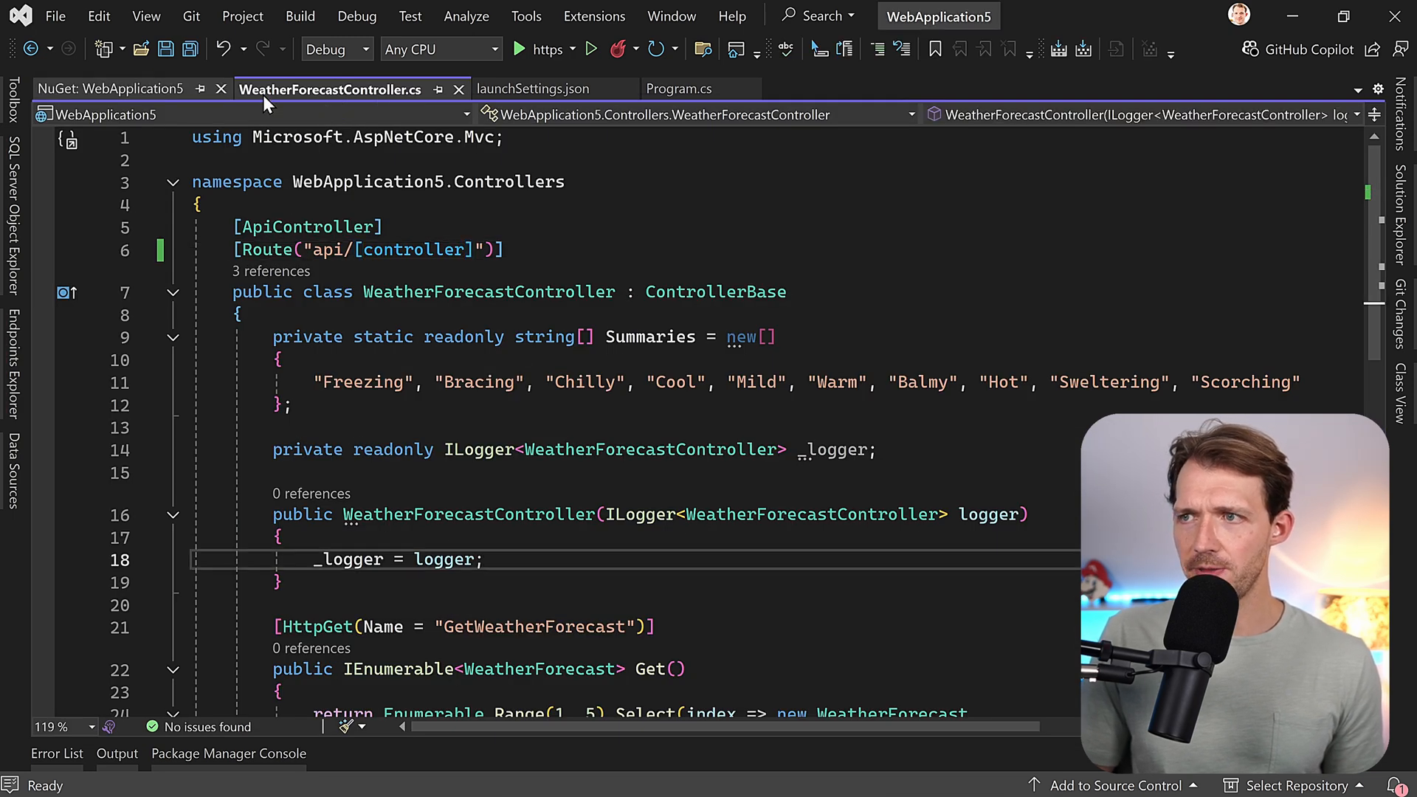
left_click(673, 89)
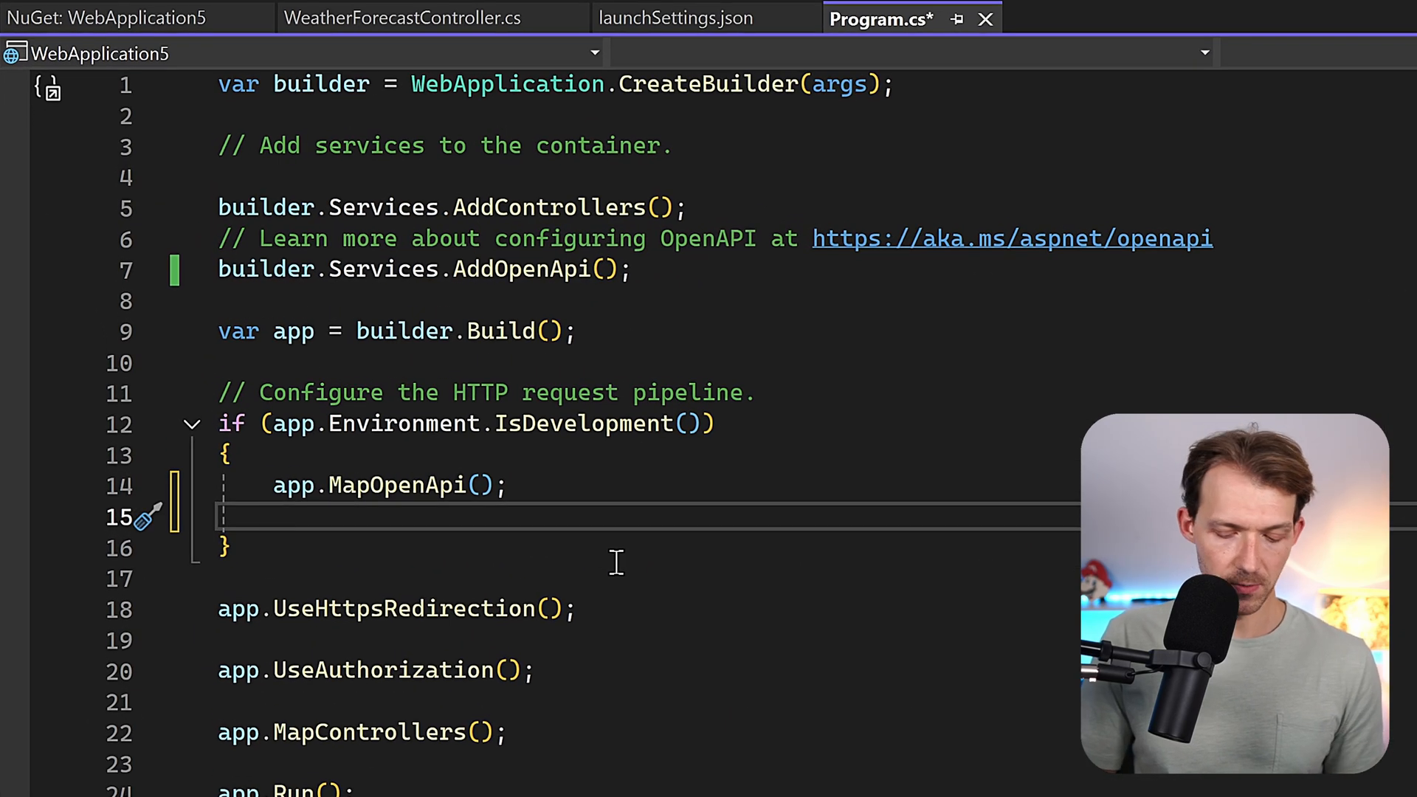
Add app.UseSwaggerUI with SwaggerEndpoint("/openapi/v1.json", "weather api") in the IsDevelopment block.
type("app")
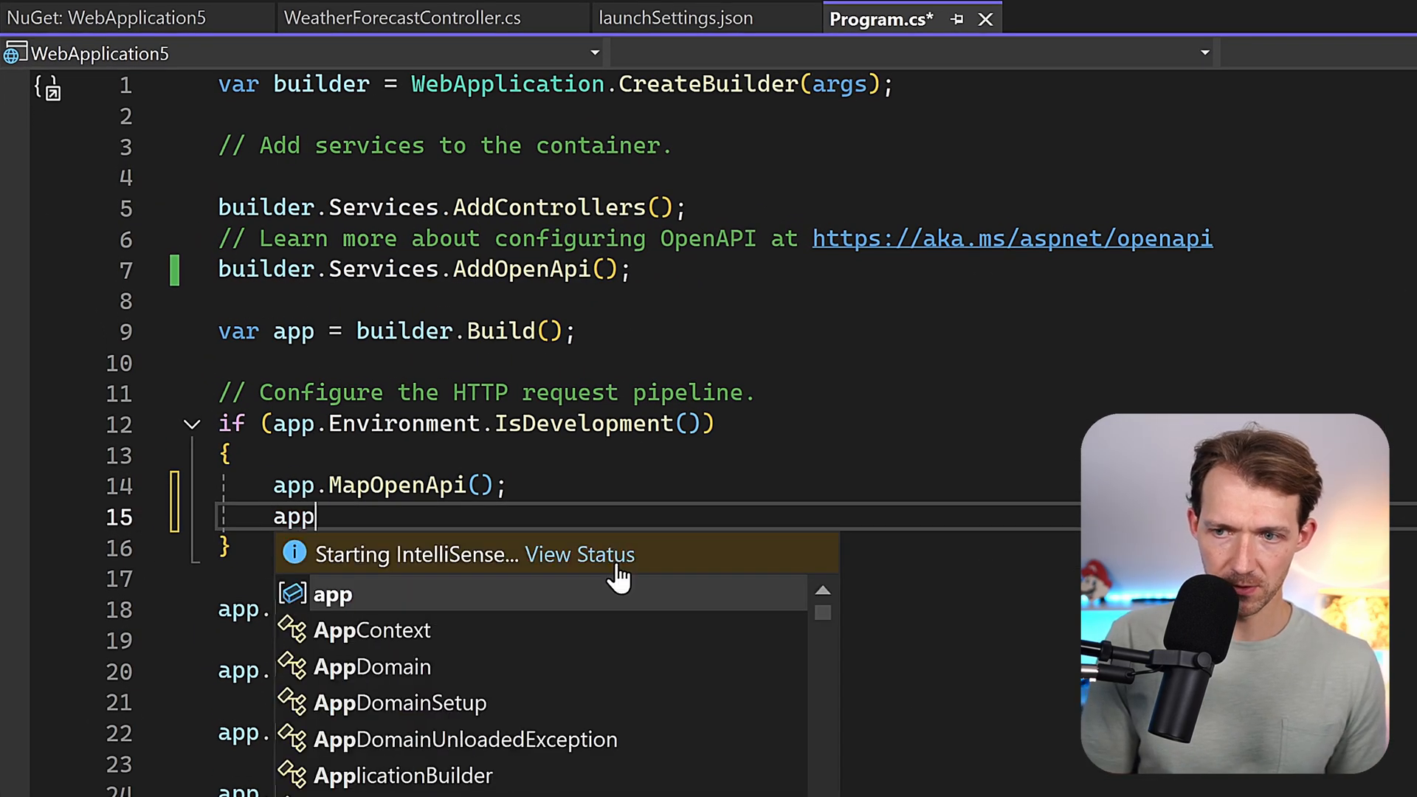
type(".UseSwaggerUI")
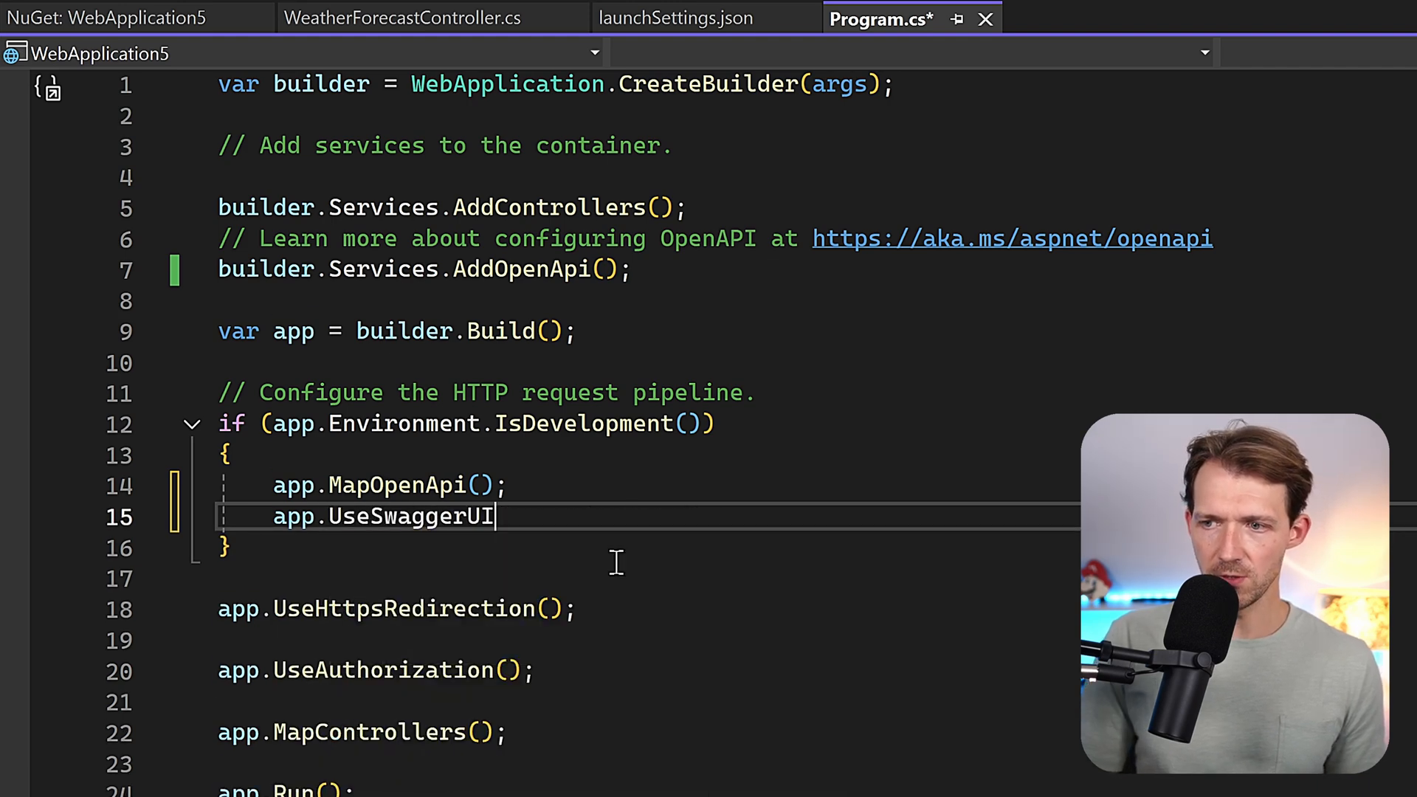
type("()")
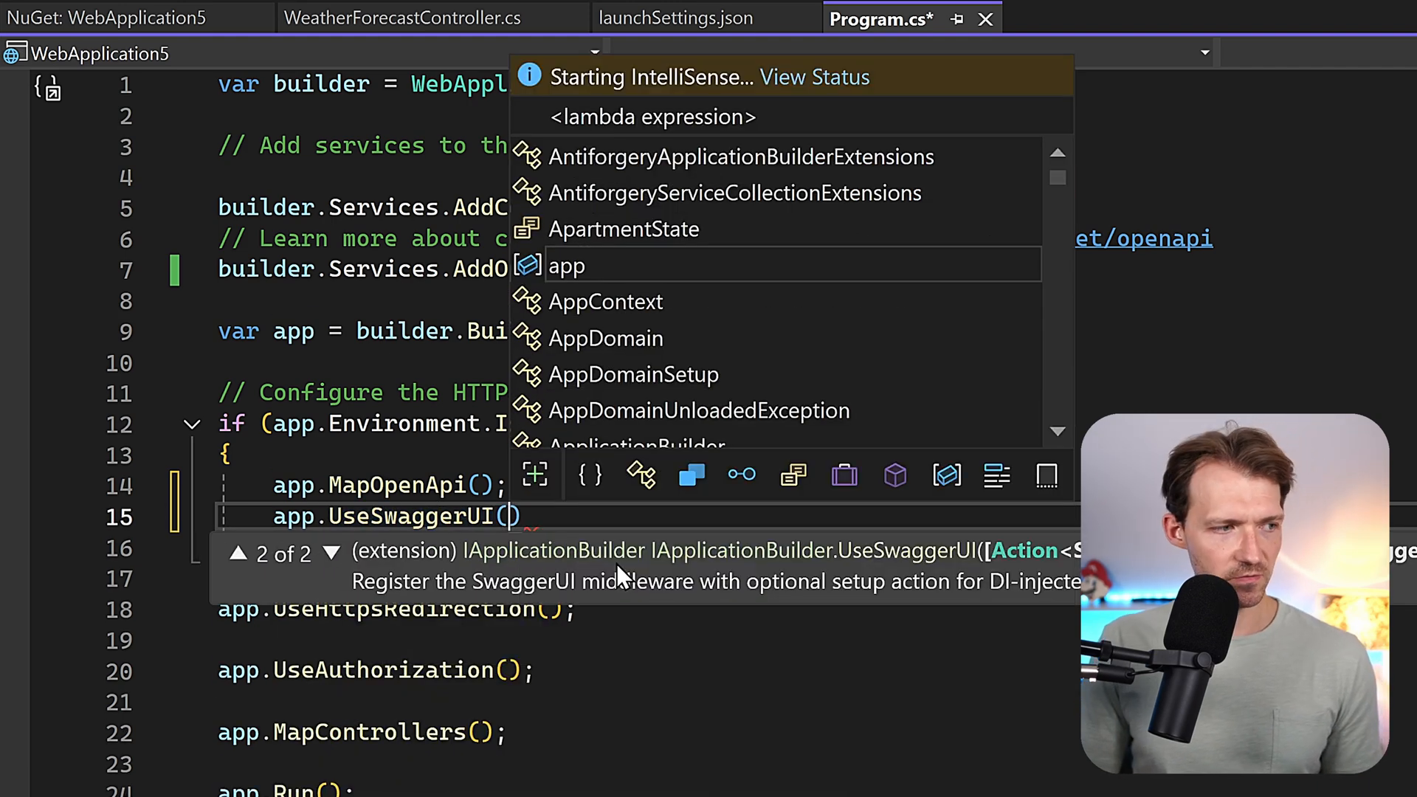
type("options =>")
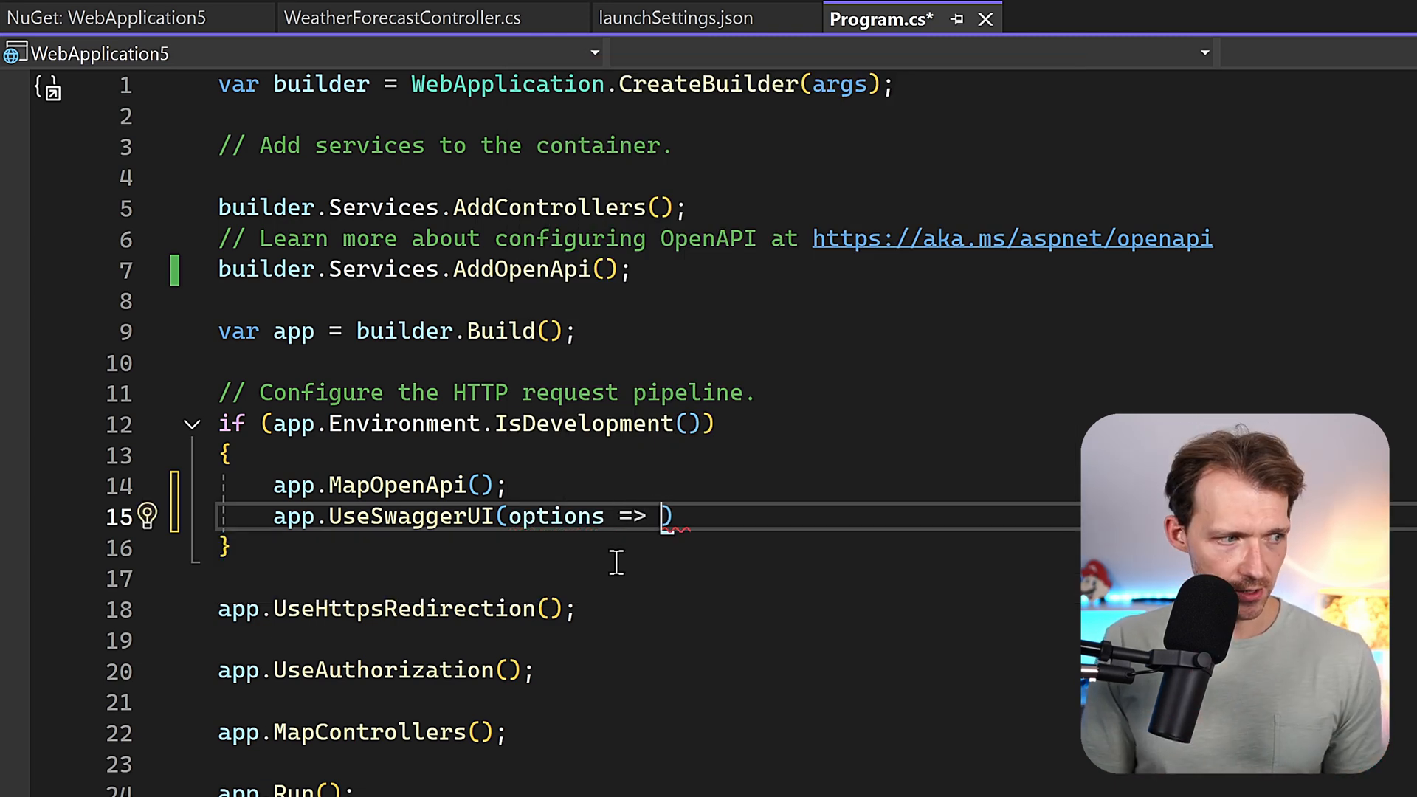
type("options.")
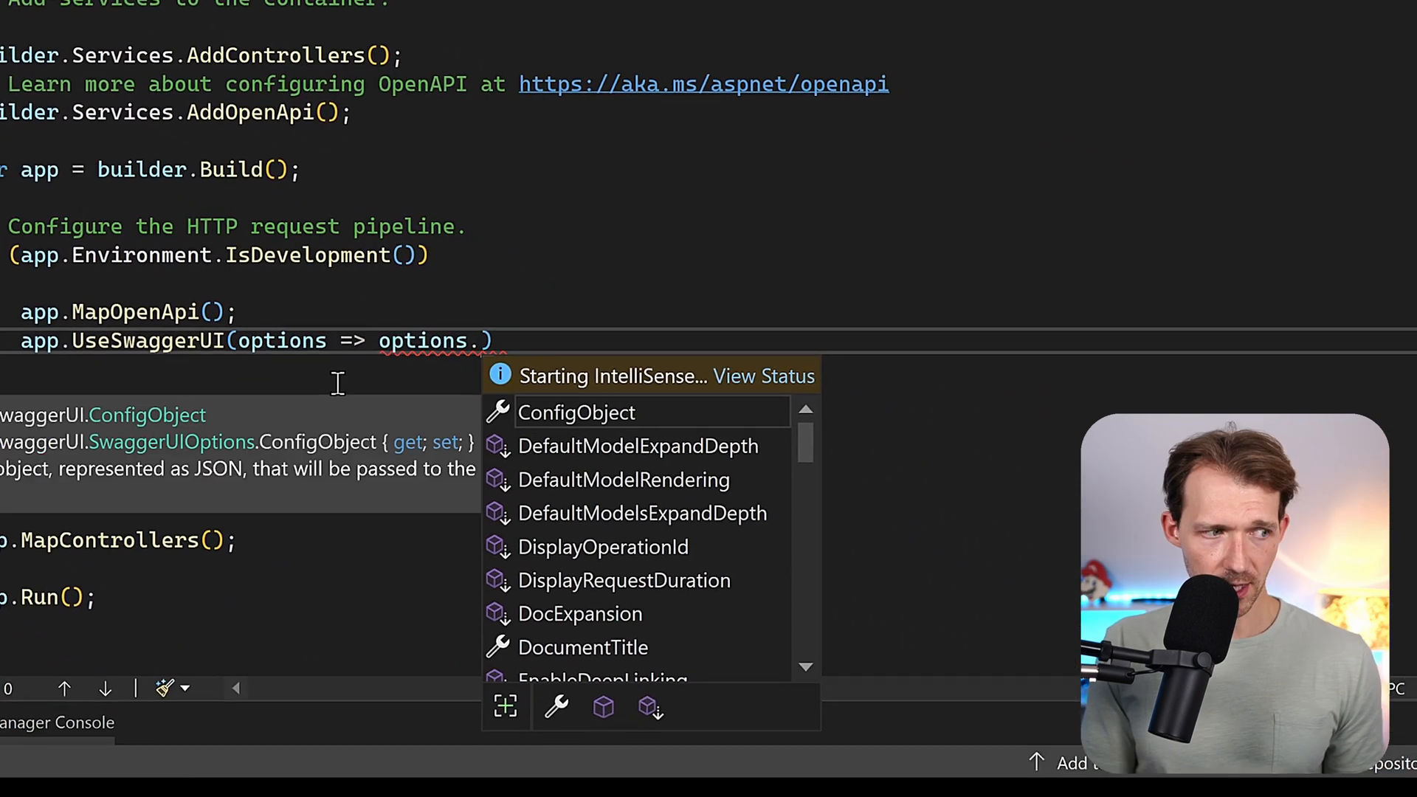
type("swaggerEndpoint(\"")
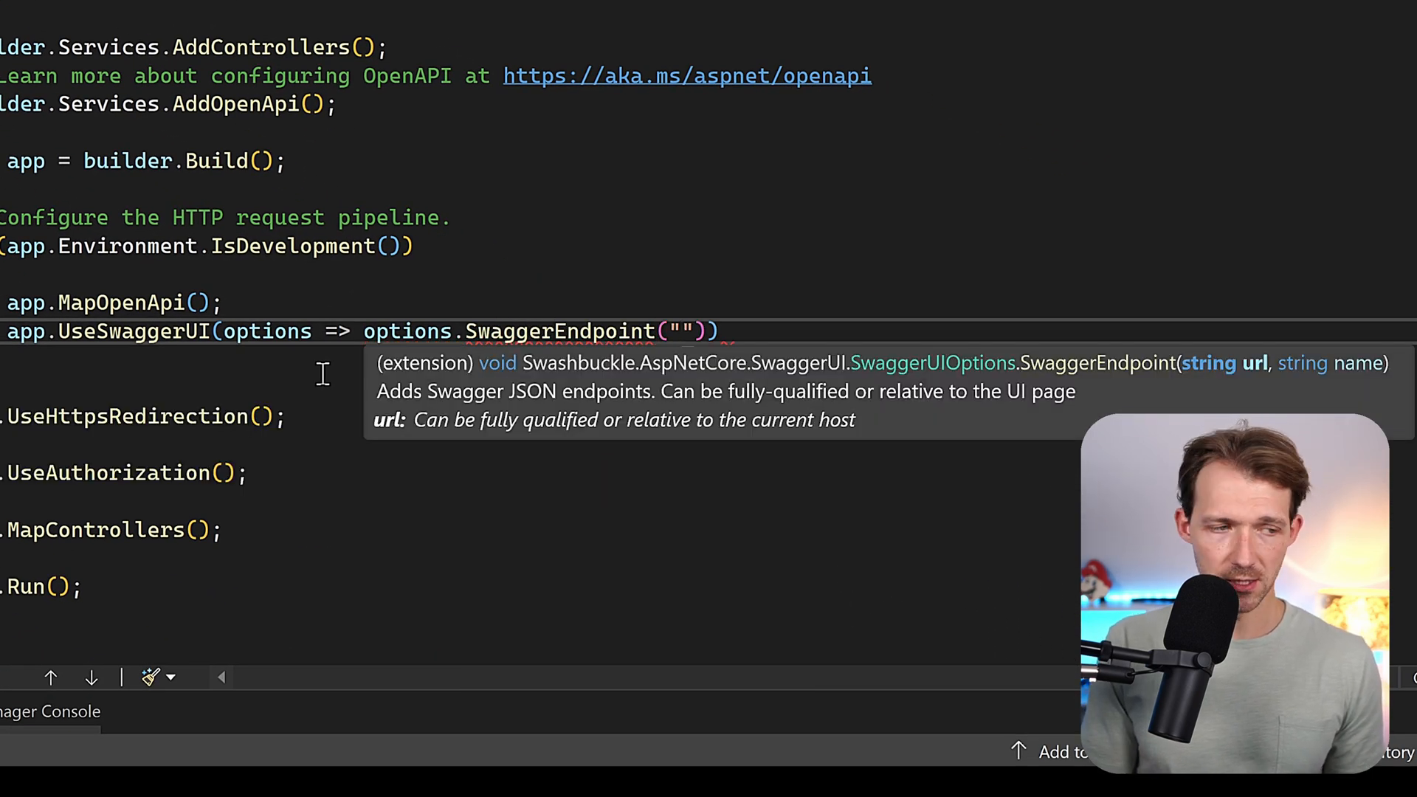
type("/op")
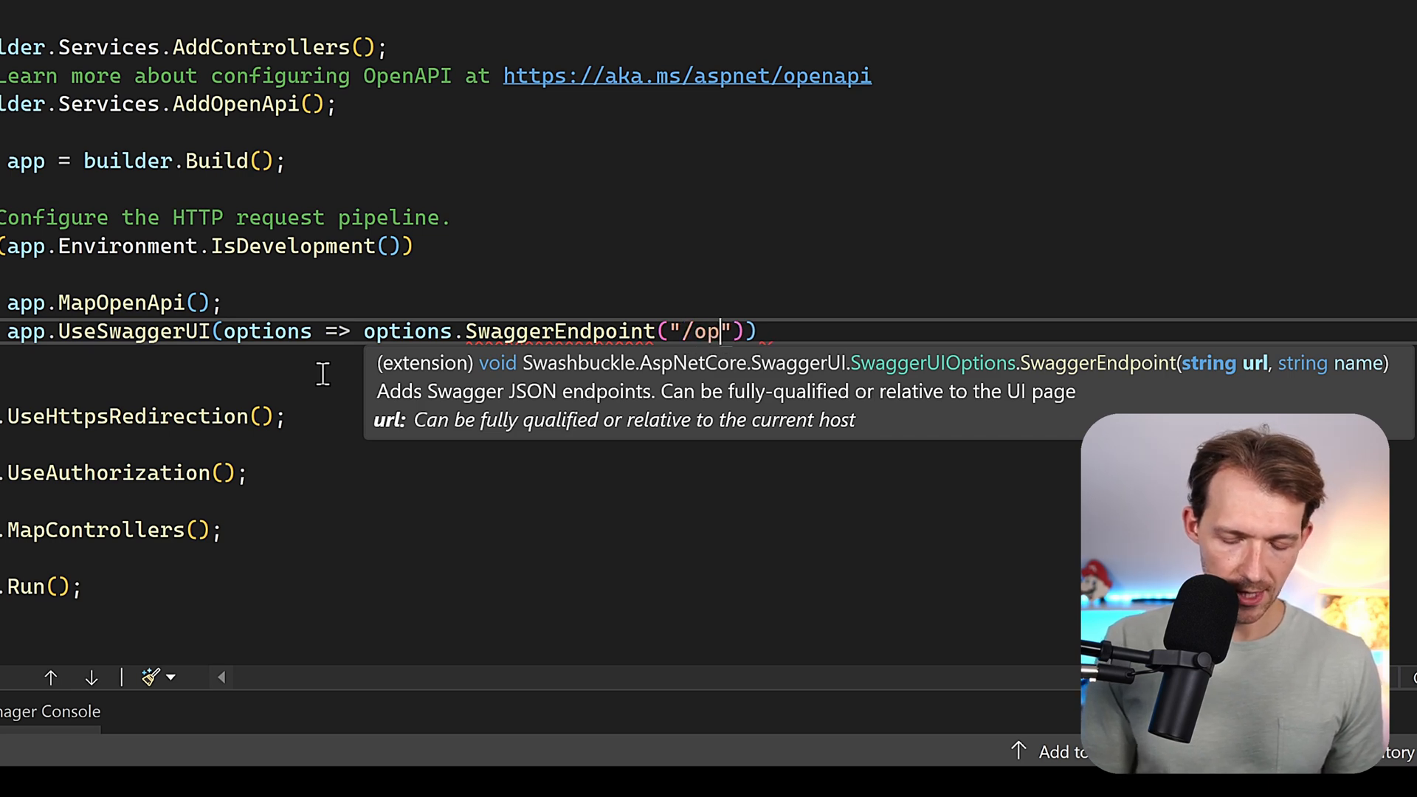
type("enapi/v1")
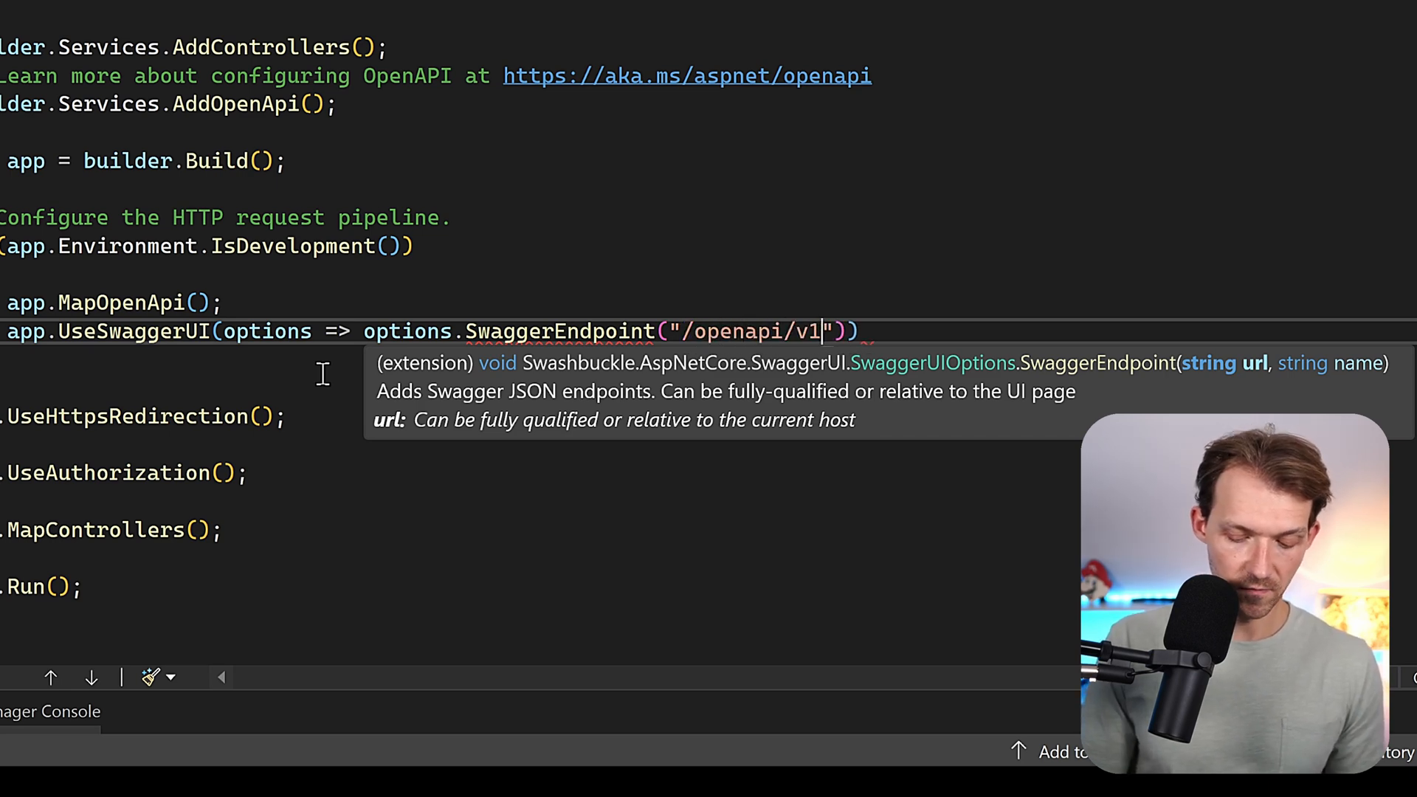
type(".json")
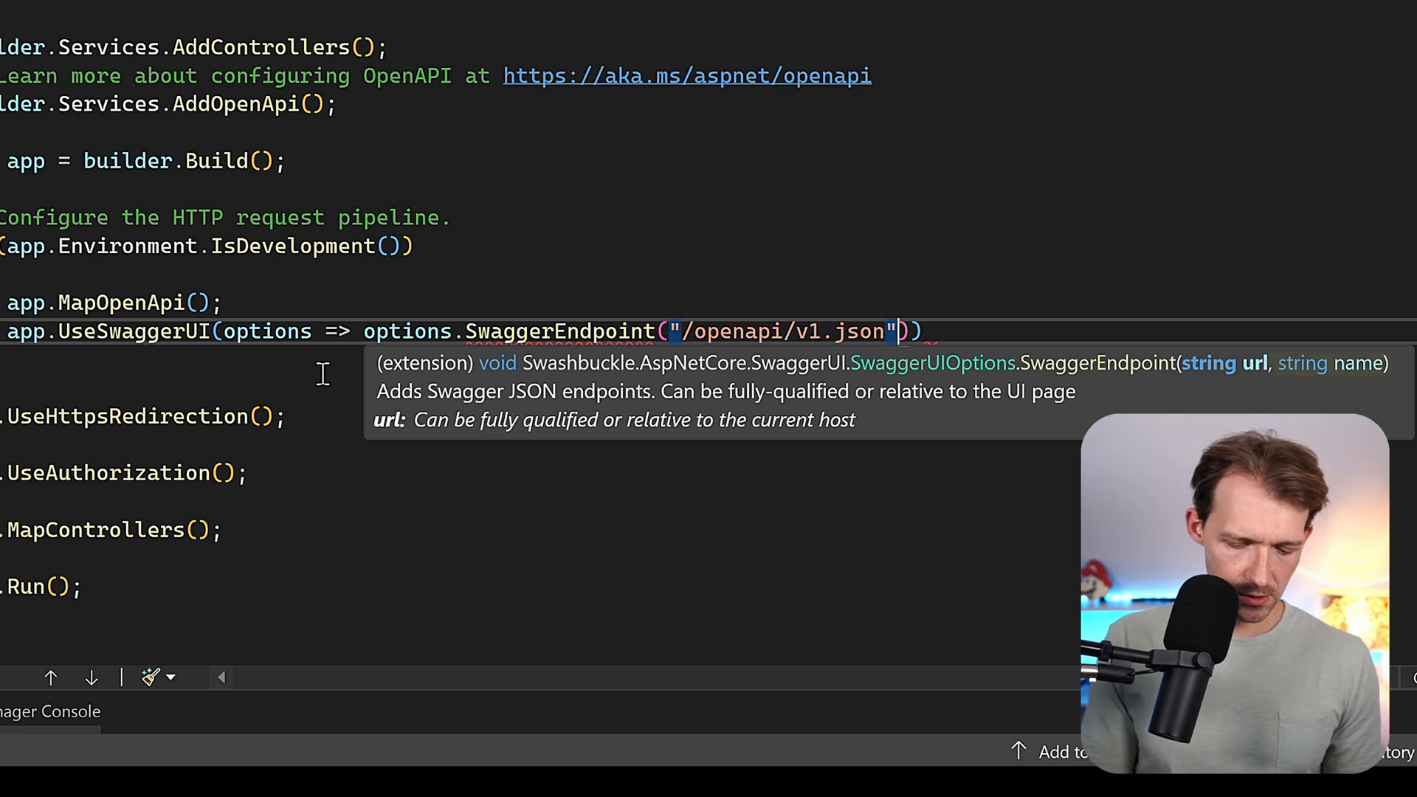
type(", \"wea")
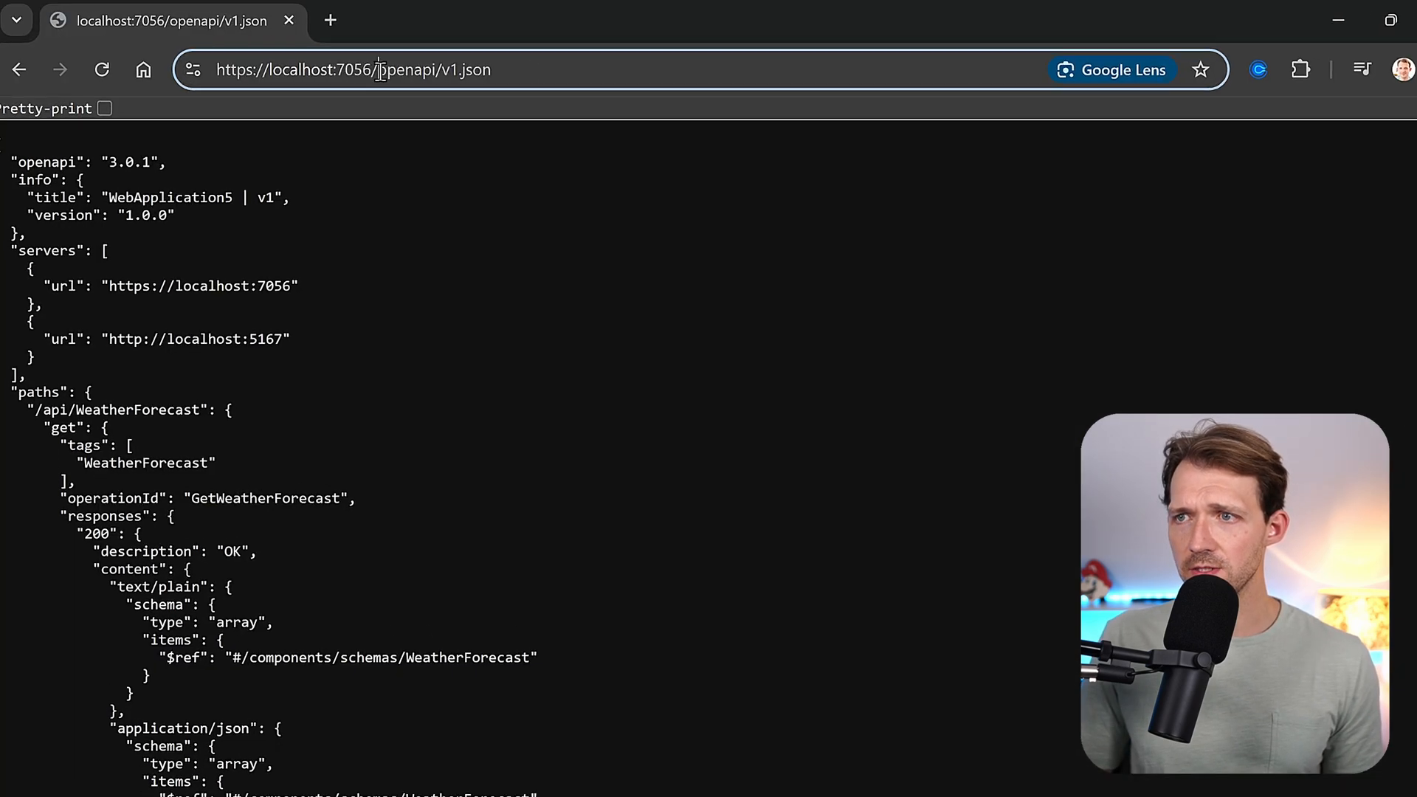
Browse to /swagger/index.html and execute the GET /api/WeatherForecast request in Swagger UI.
type("s")
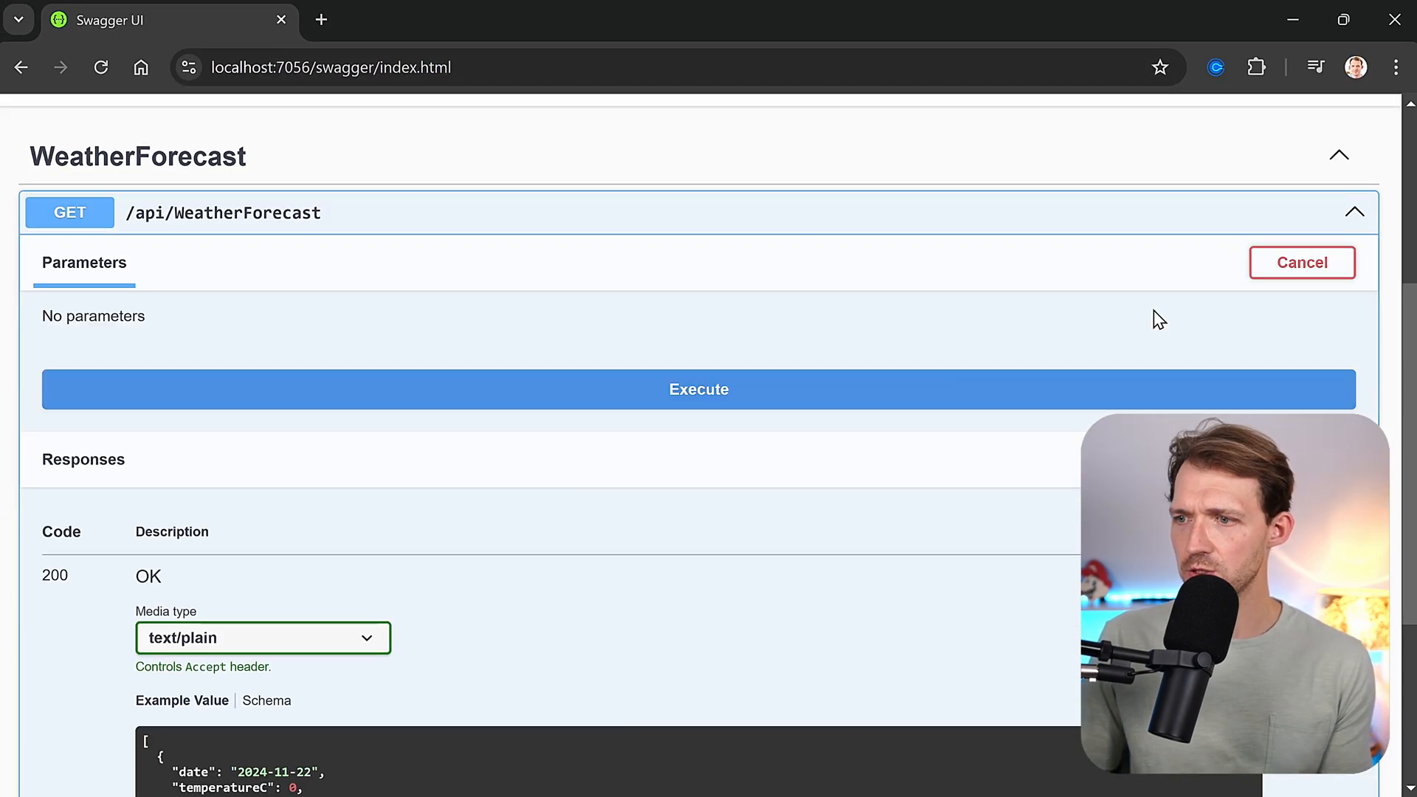
left_click(699, 388)
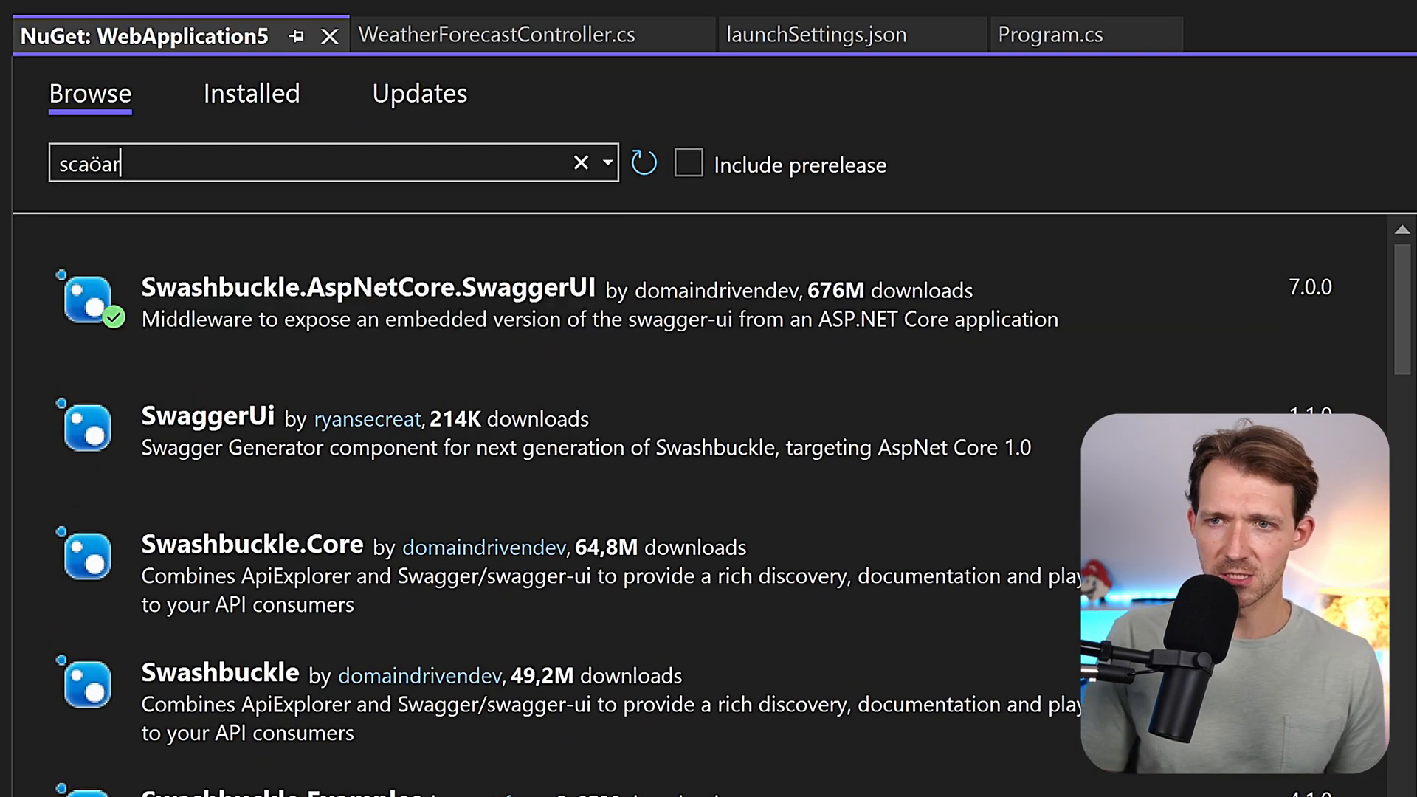
Search 'scalar' in NuGet, install Scalar.AspNetCore, and return to Program.cs.
type("scalar")
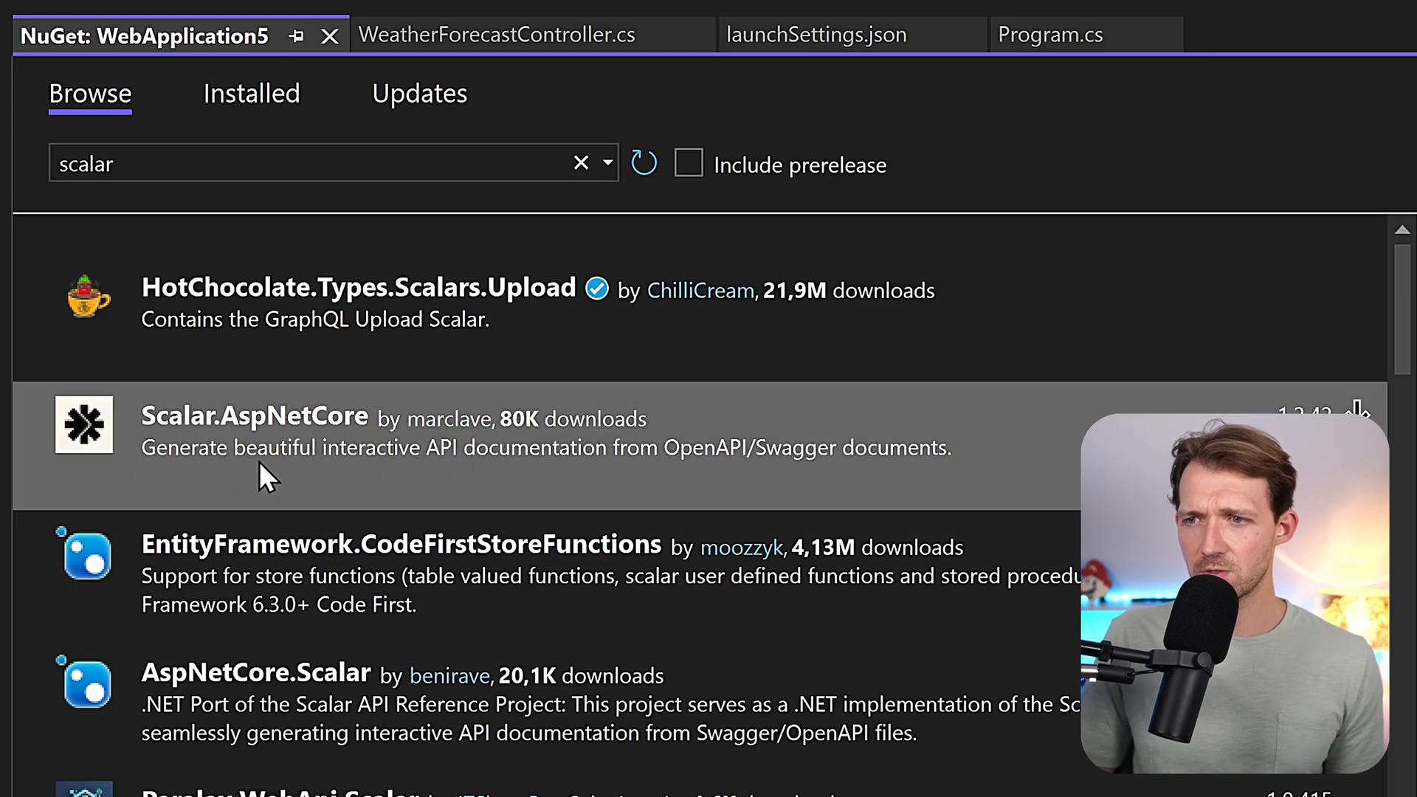
mouse_move(511, 456)
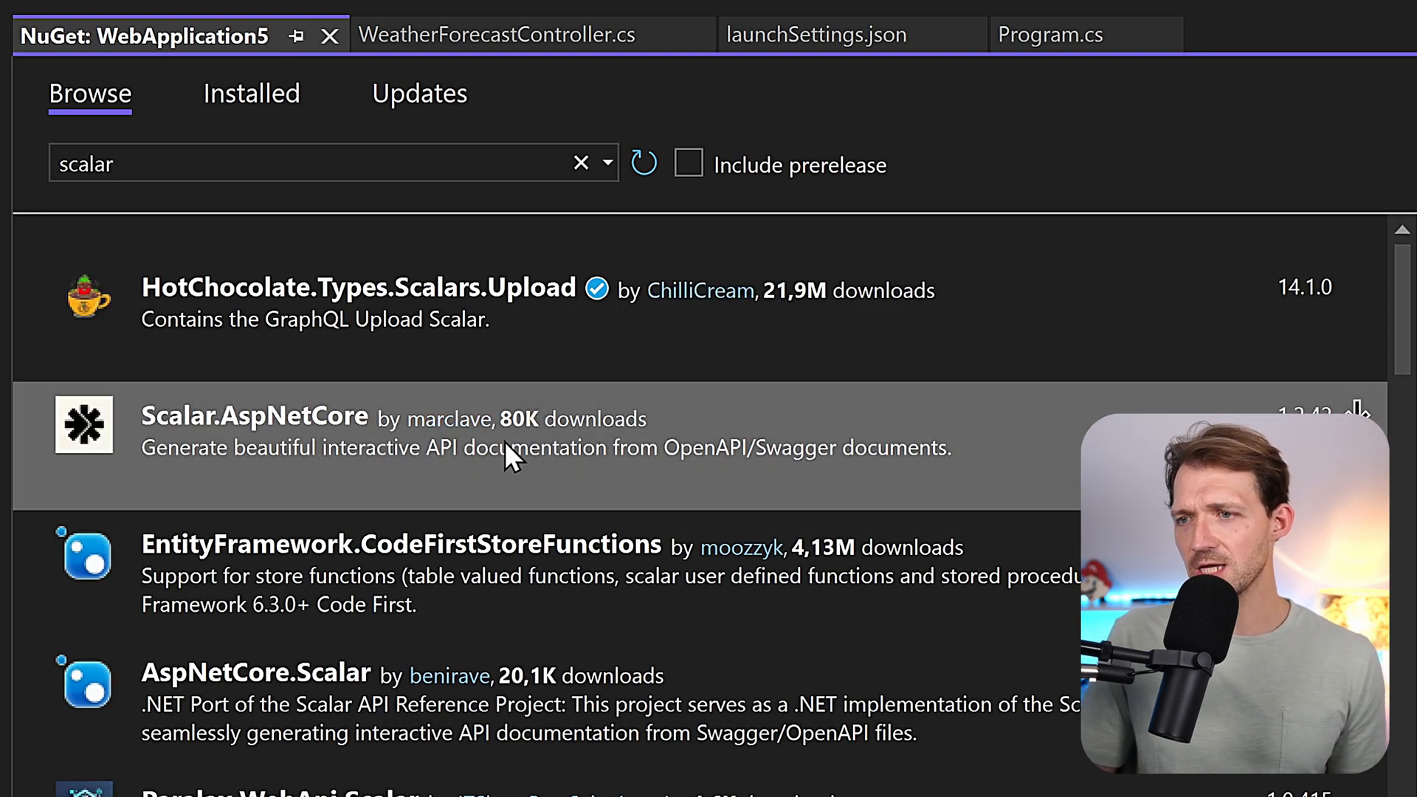
mouse_move(569, 449)
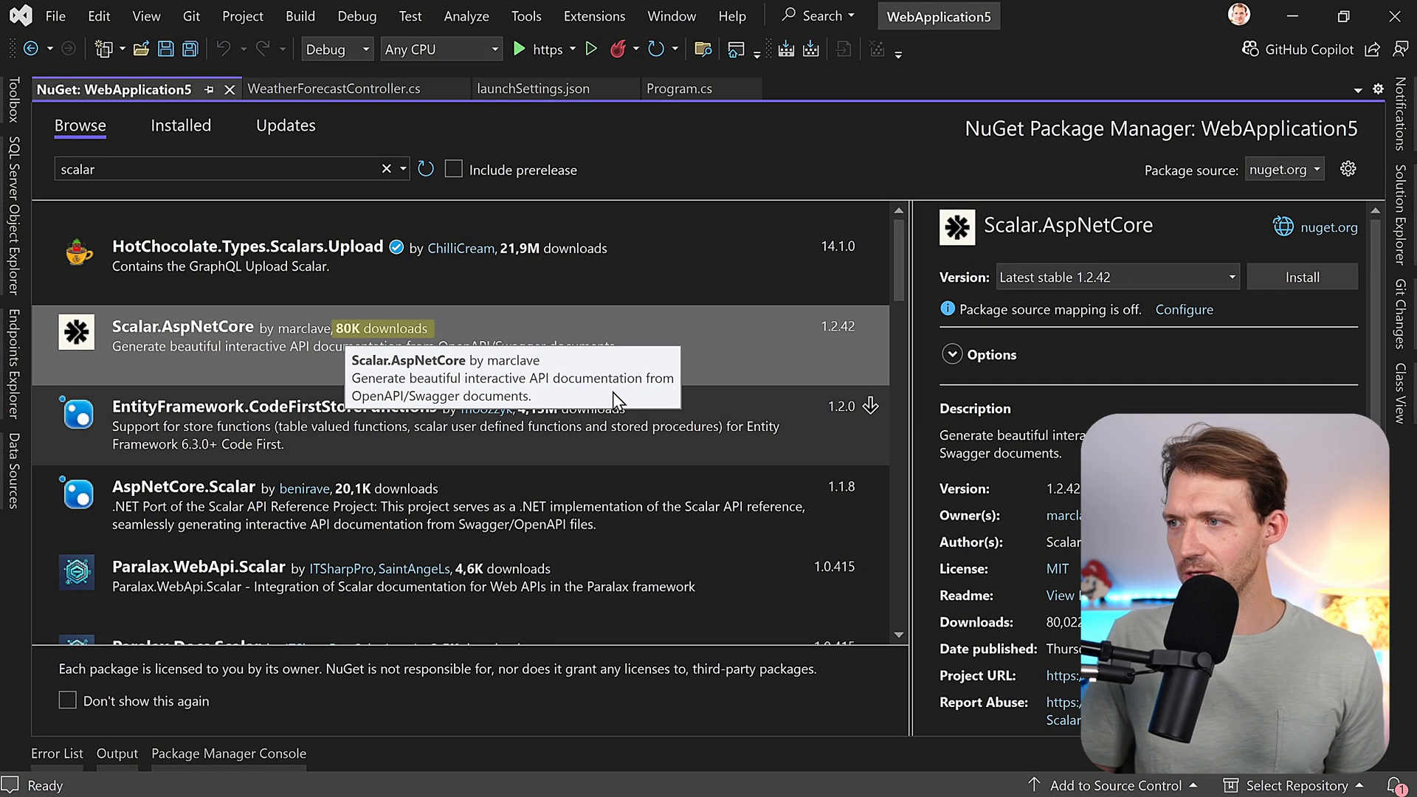
left_click(1302, 276)
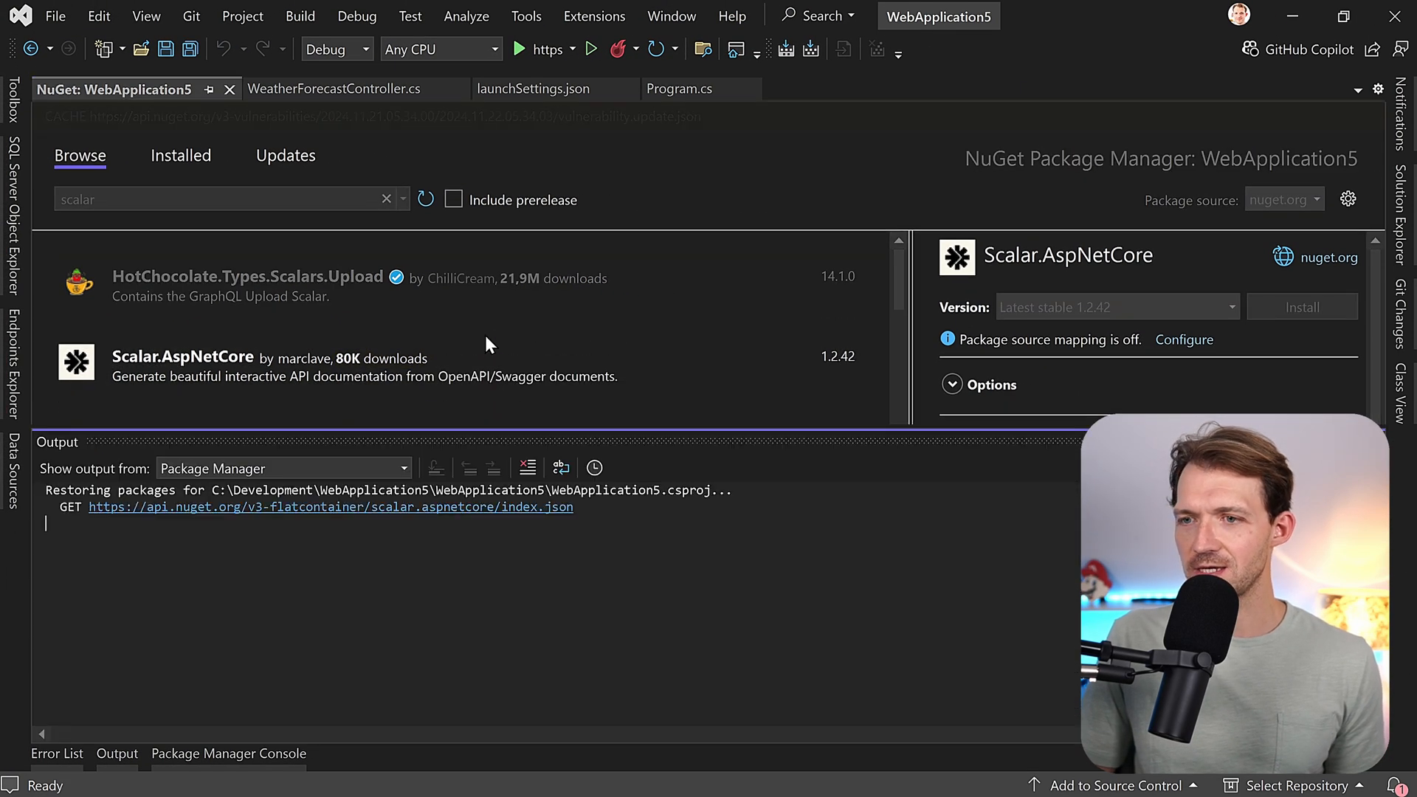
left_click(673, 89)
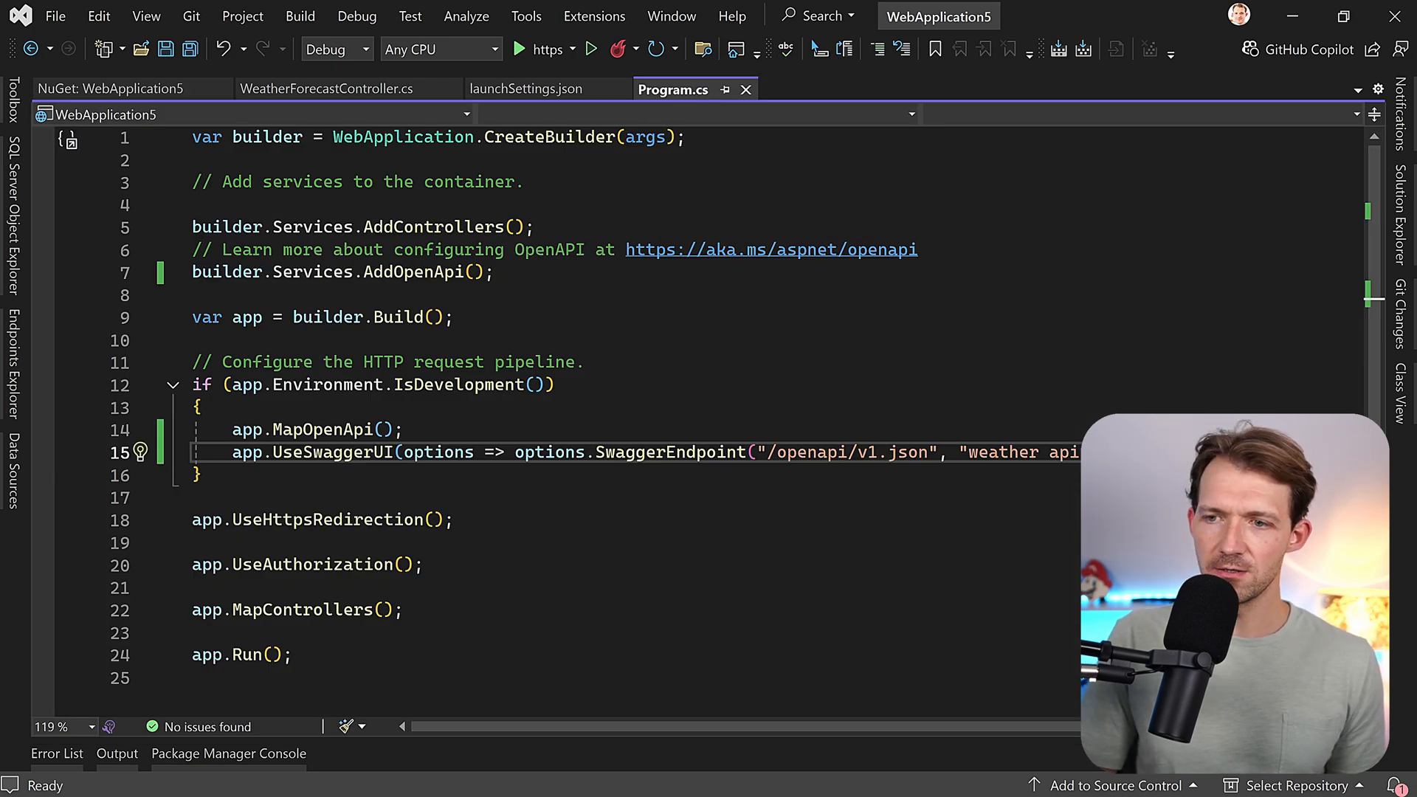
Add app.MapScalarApiReference() with using Scalar.AspNetCore, then build and run the API.
type("app.mapsc")
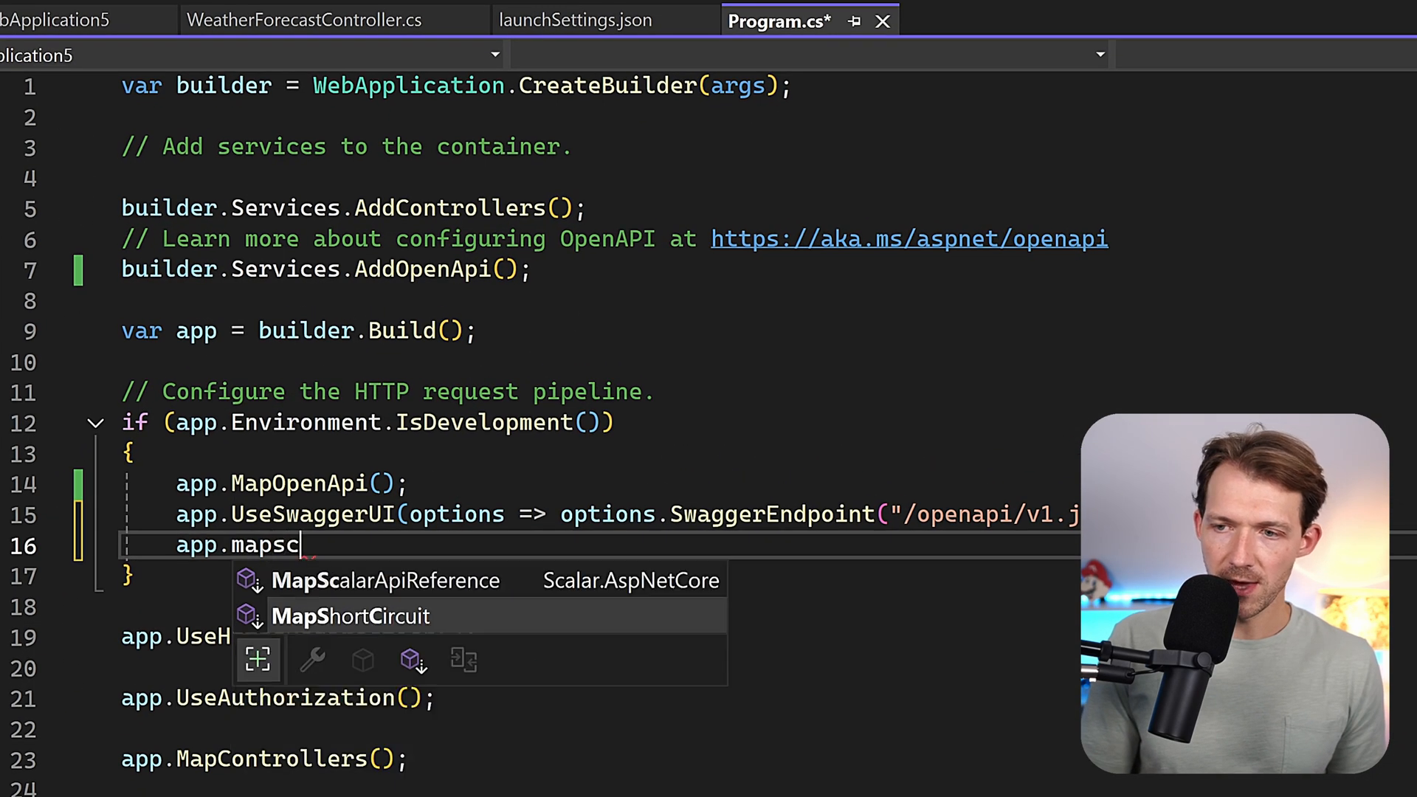
type("a")
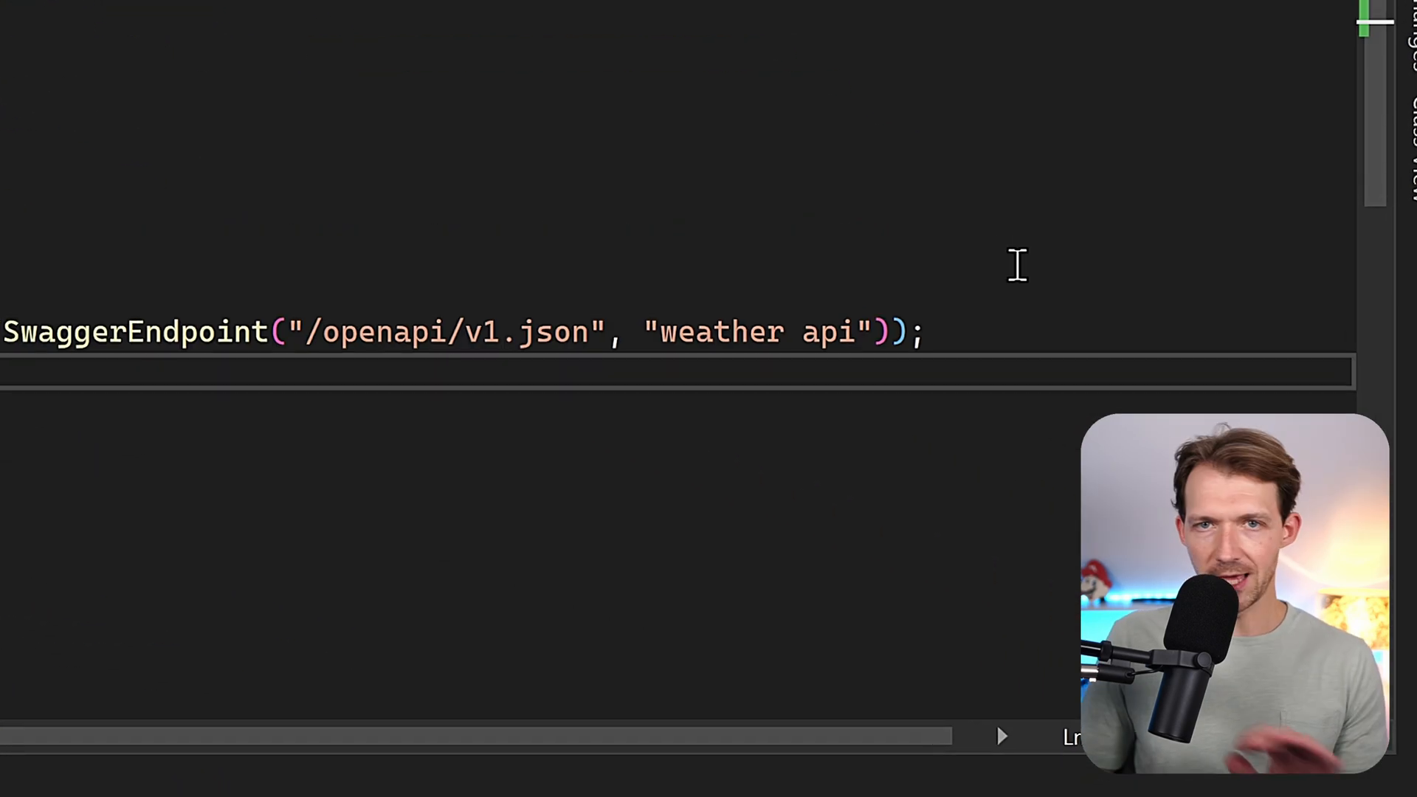
left_click(618, 48)
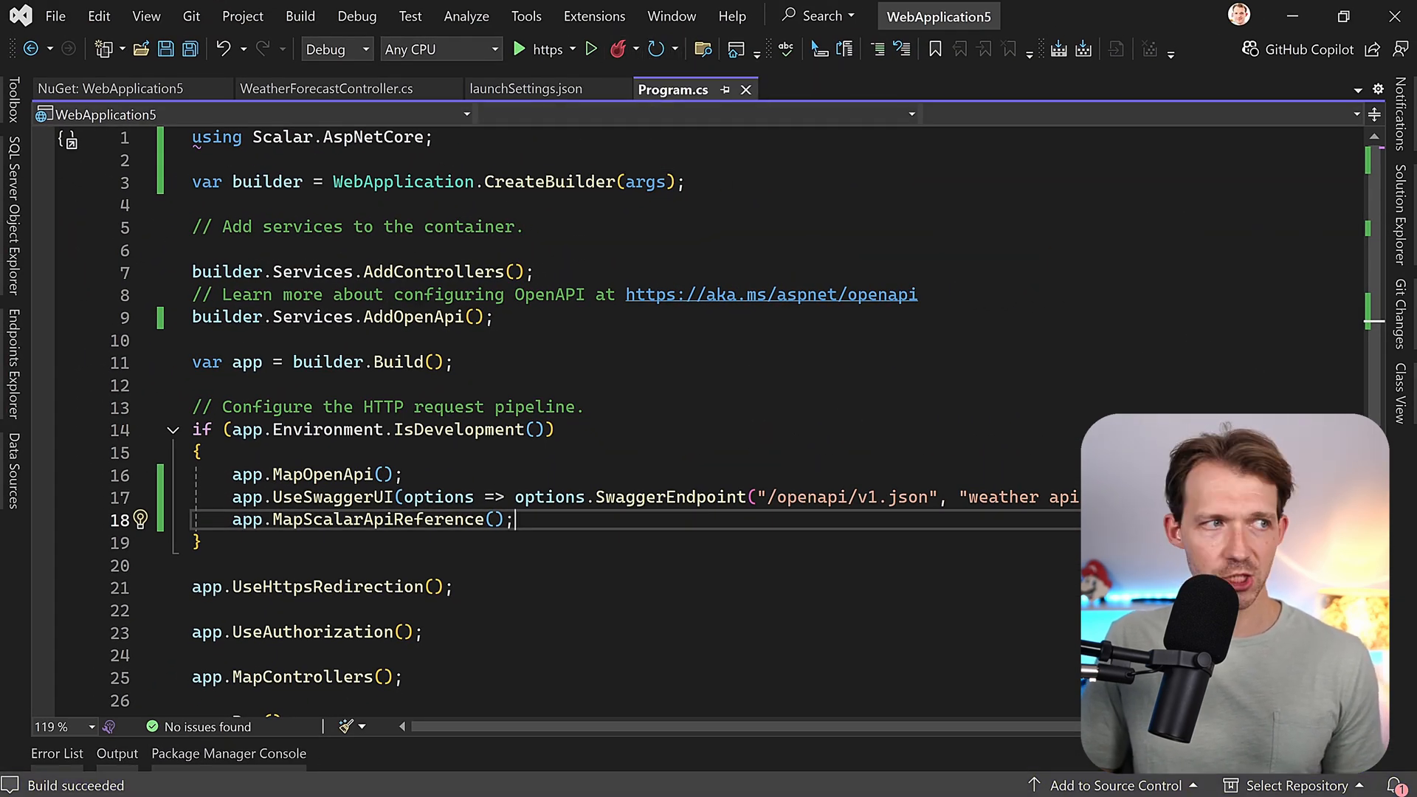
left_click(518, 50)
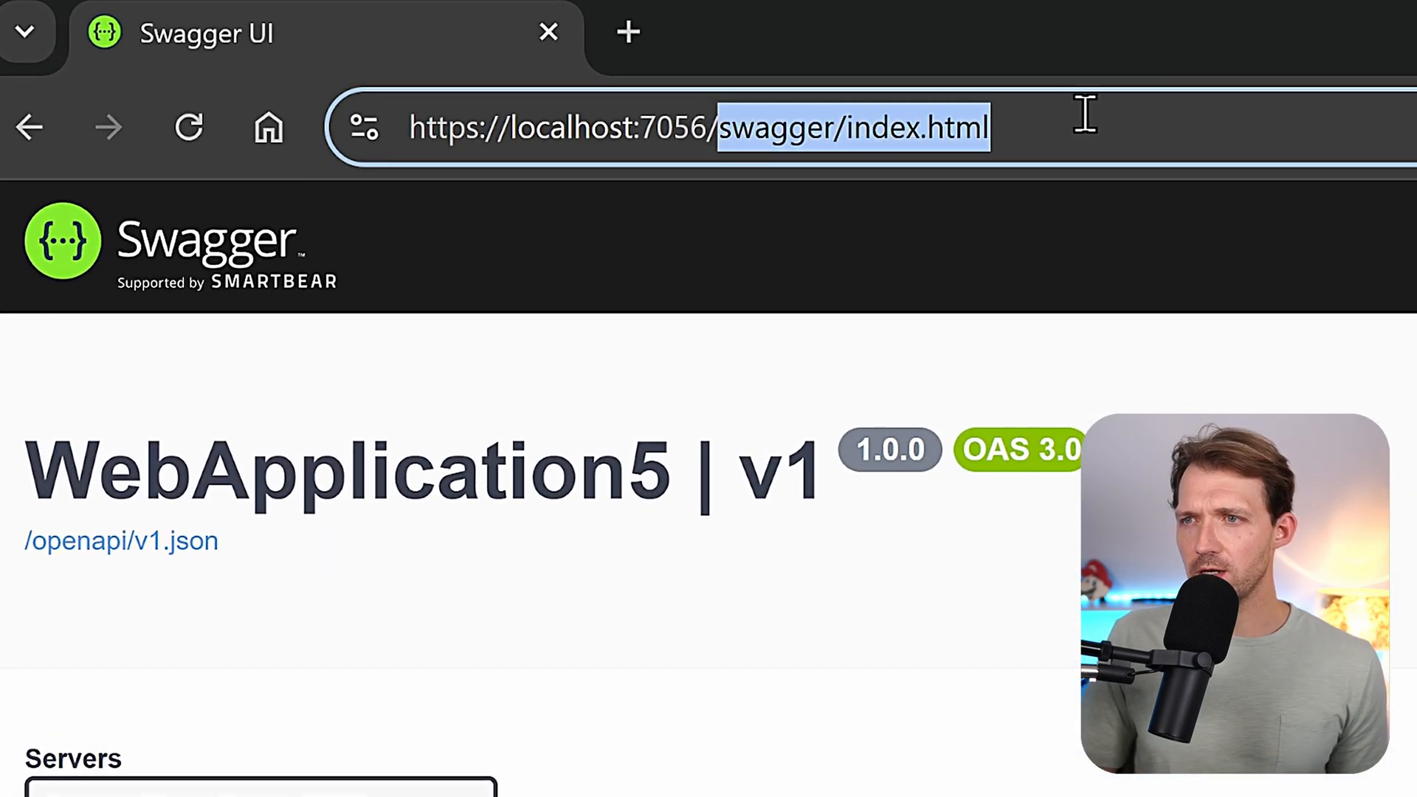
Load /scalar/v1 and open a test request for GET /api/WeatherForecast in Scalar's API client.
type("scalar")
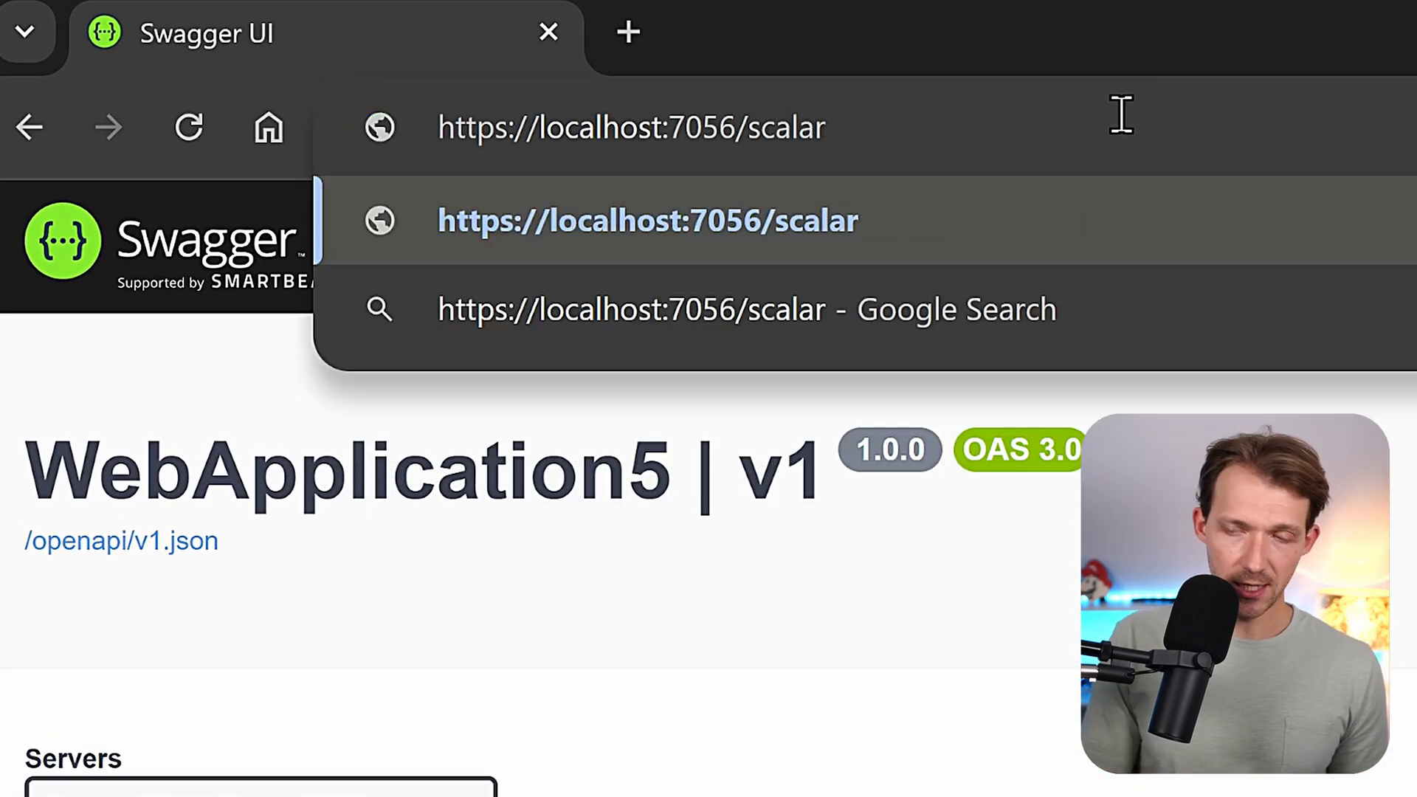
type("/v1")
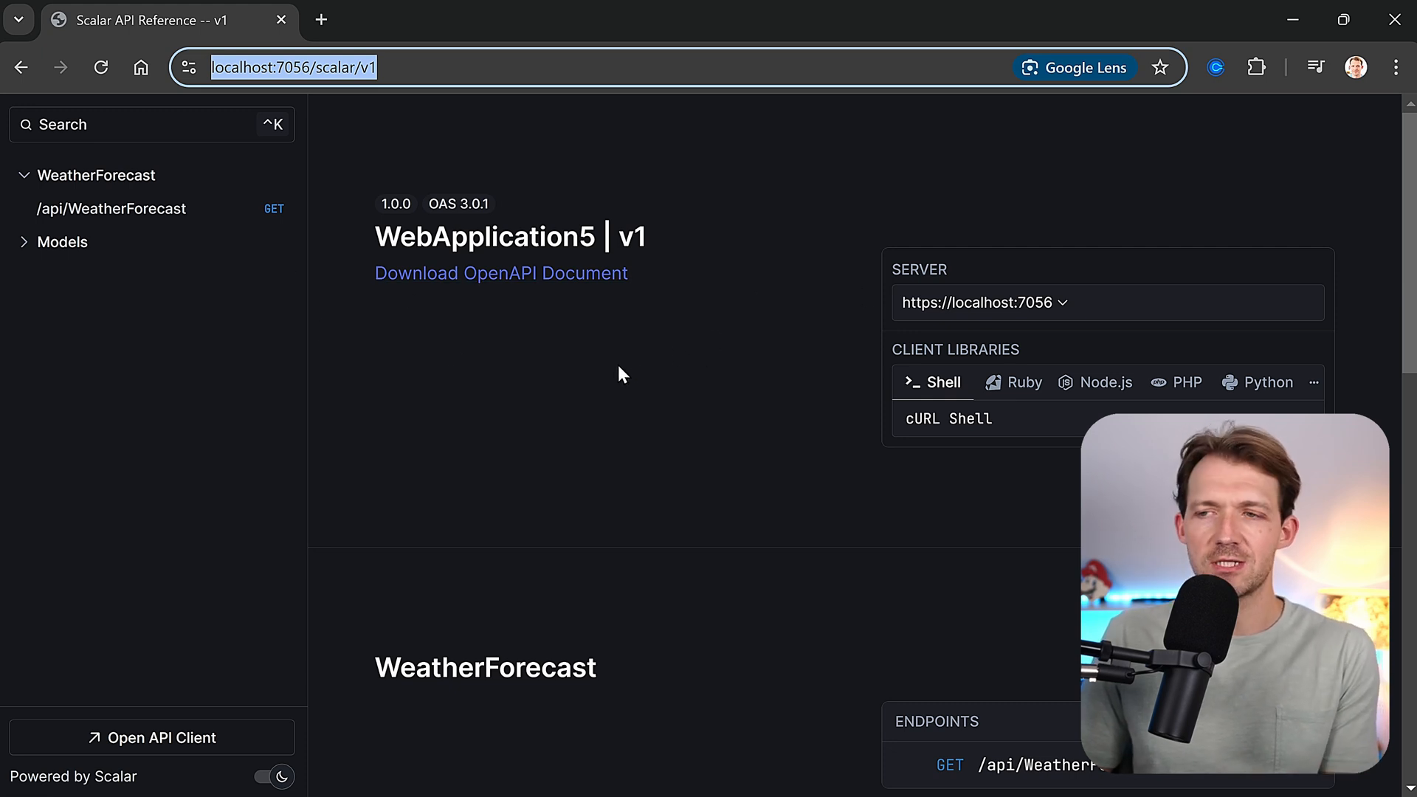
mouse_move(462, 328)
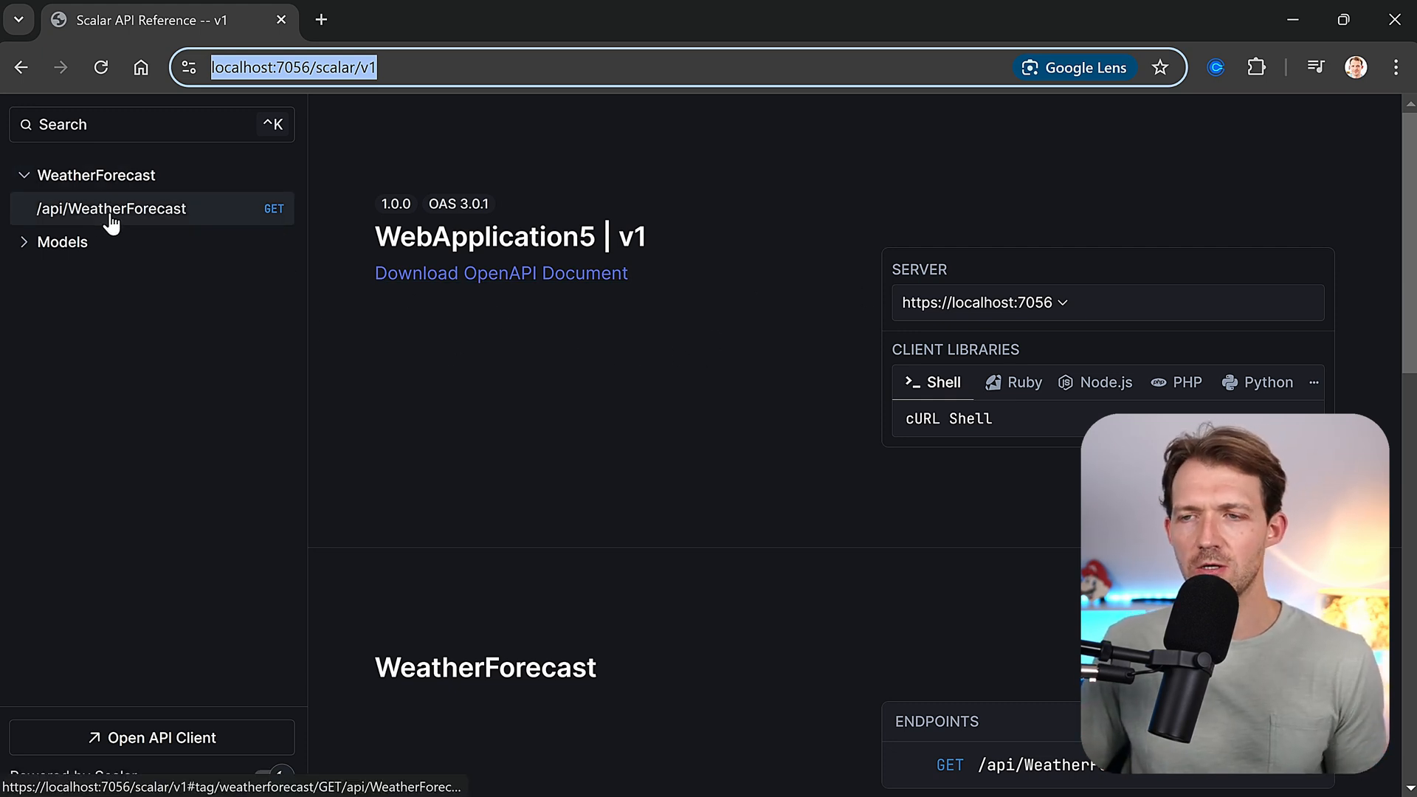
left_click(111, 208)
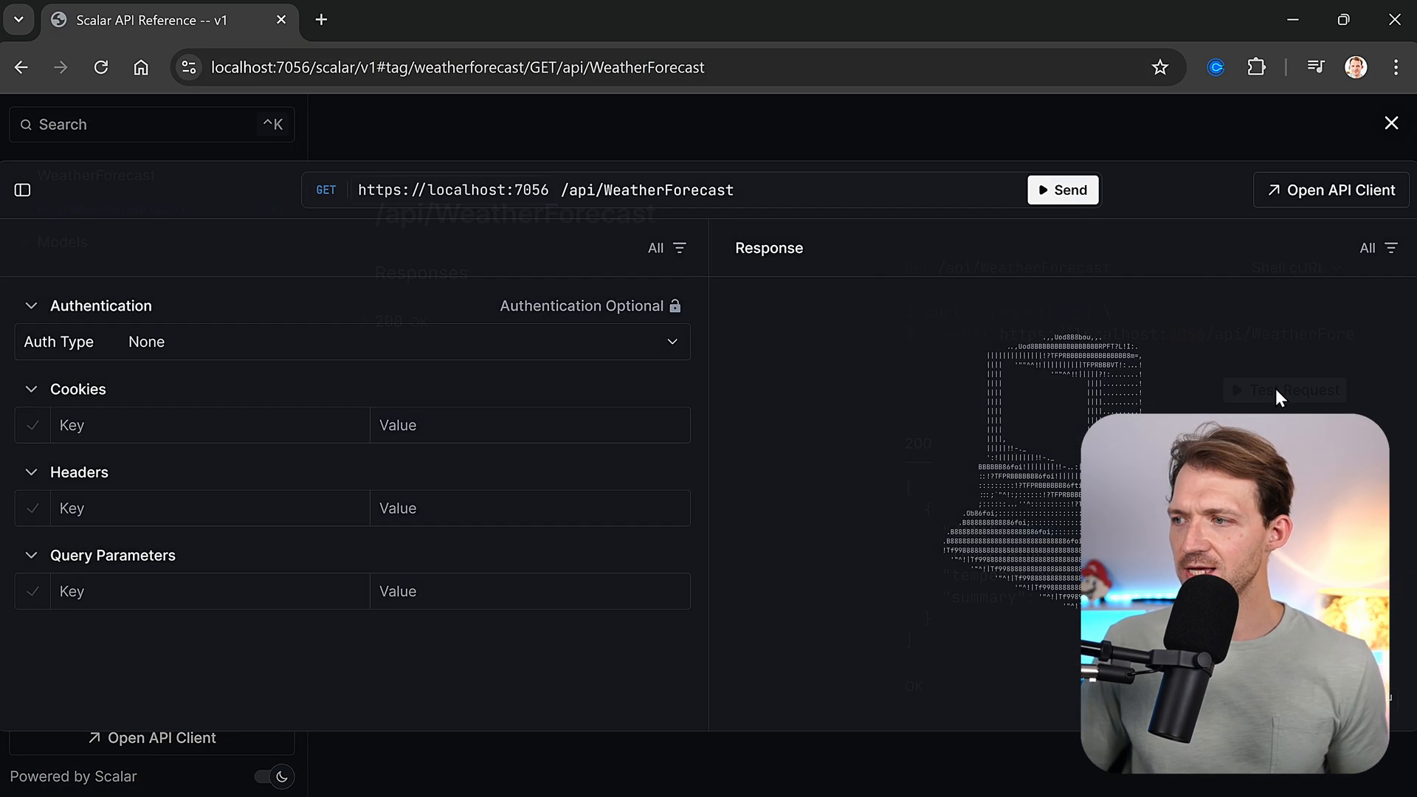
left_click(1062, 191)
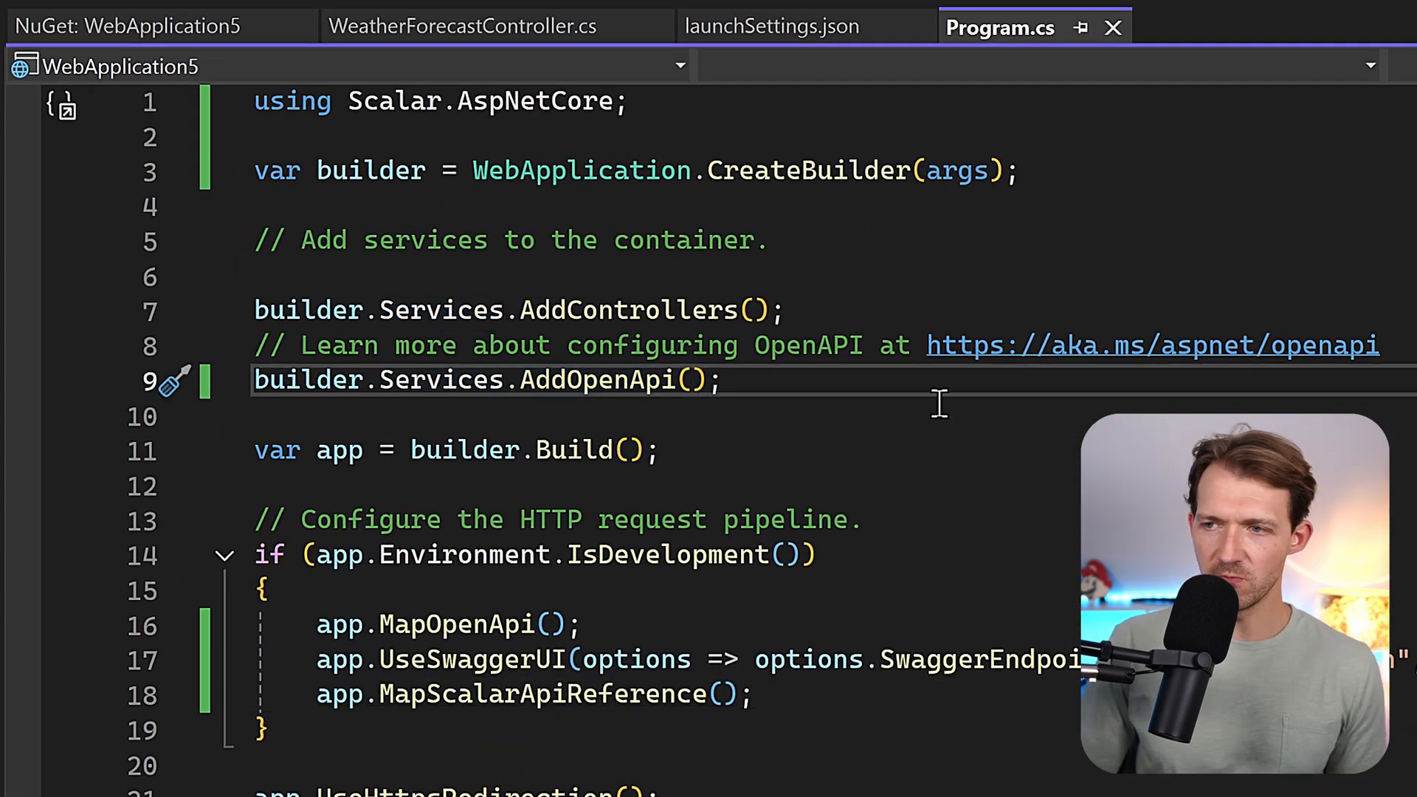
Name the OpenAPI document "v2" inside builder.Services.AddOpenApi().
type("\"v2\"")
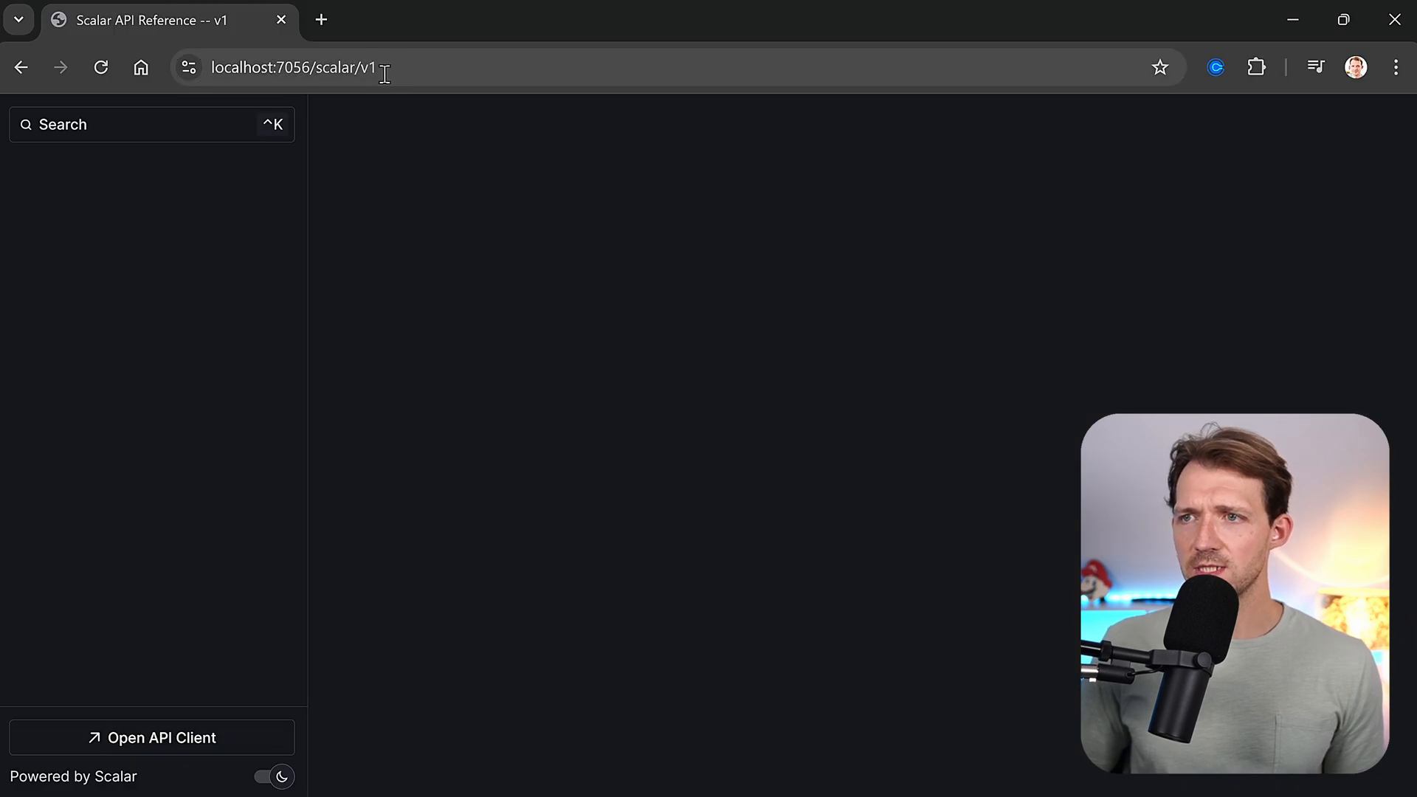
type("https://localhost:7056/scalar/v2")
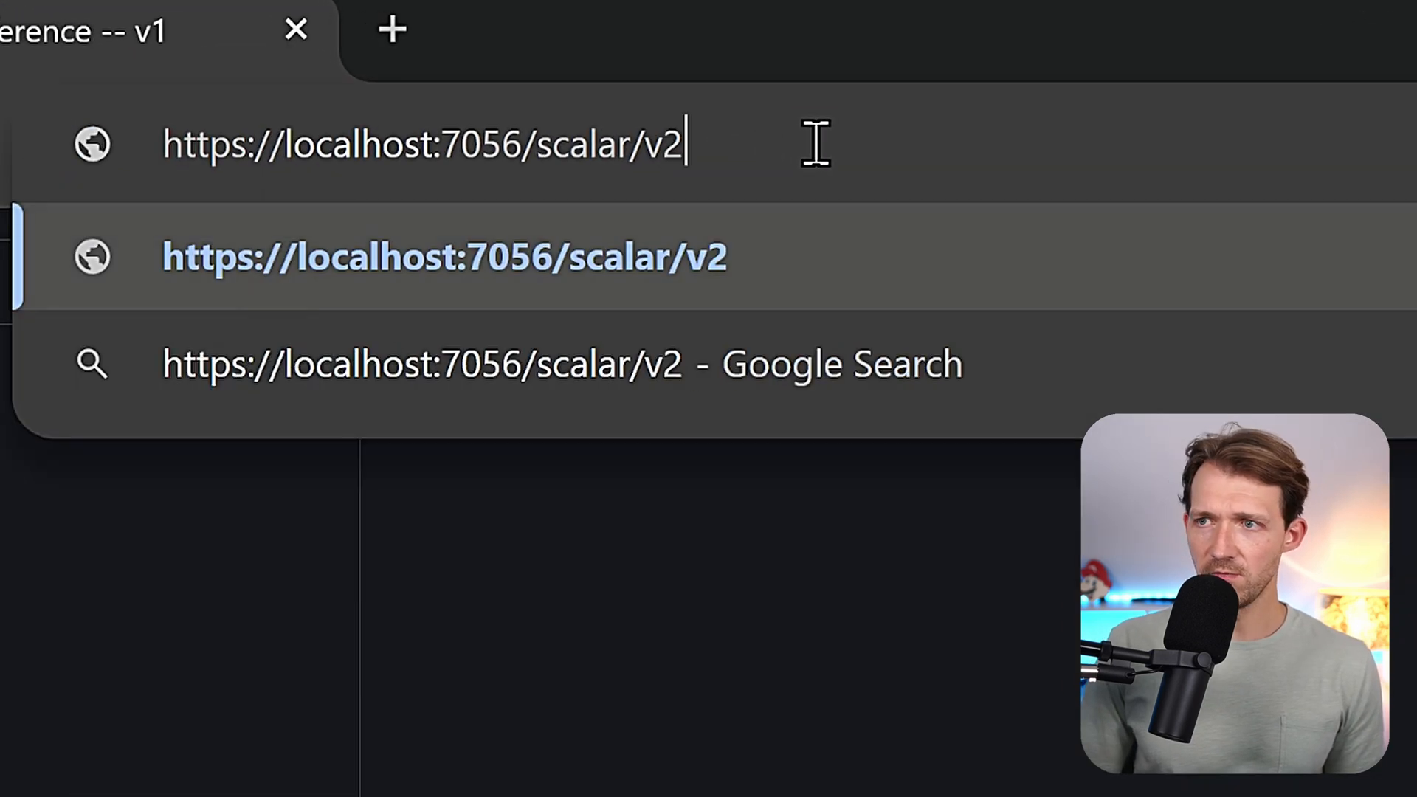